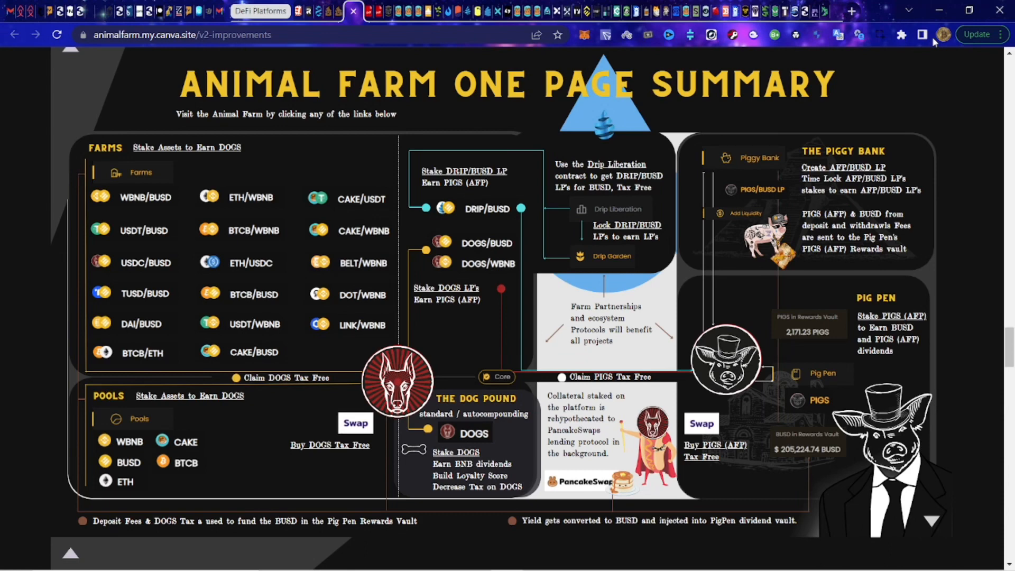
mouse_move(646, 212)
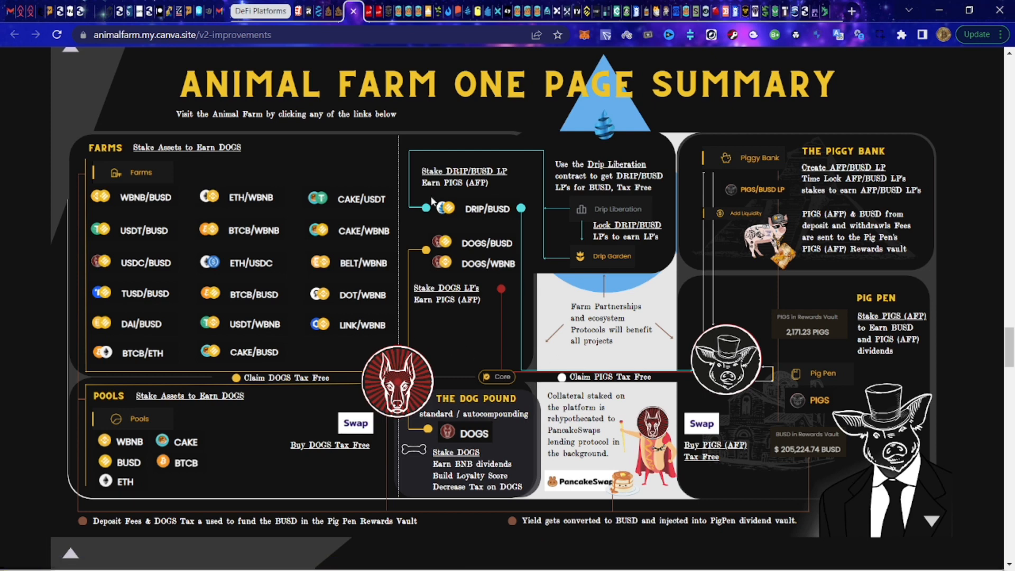
mouse_move(516, 173)
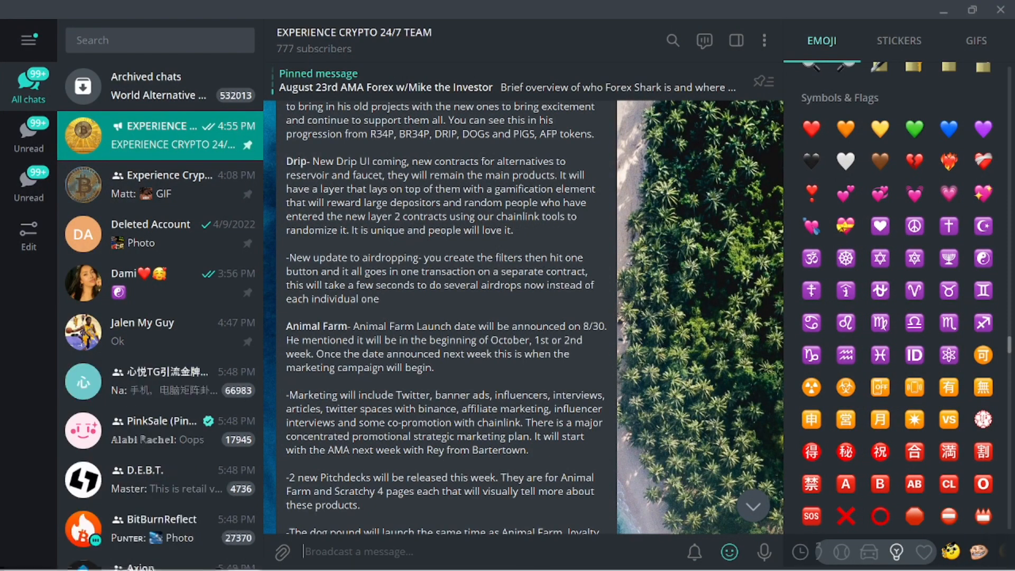
Scroll through the opening pages of the Animal Farm Pitch Deck in PDF Host.
scroll(down, 3)
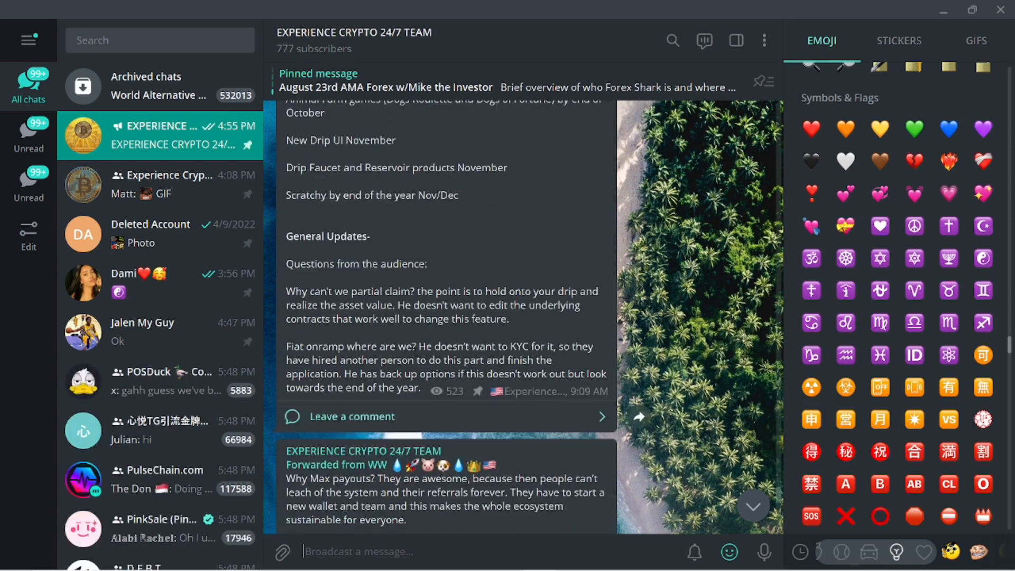
scroll(down, 3)
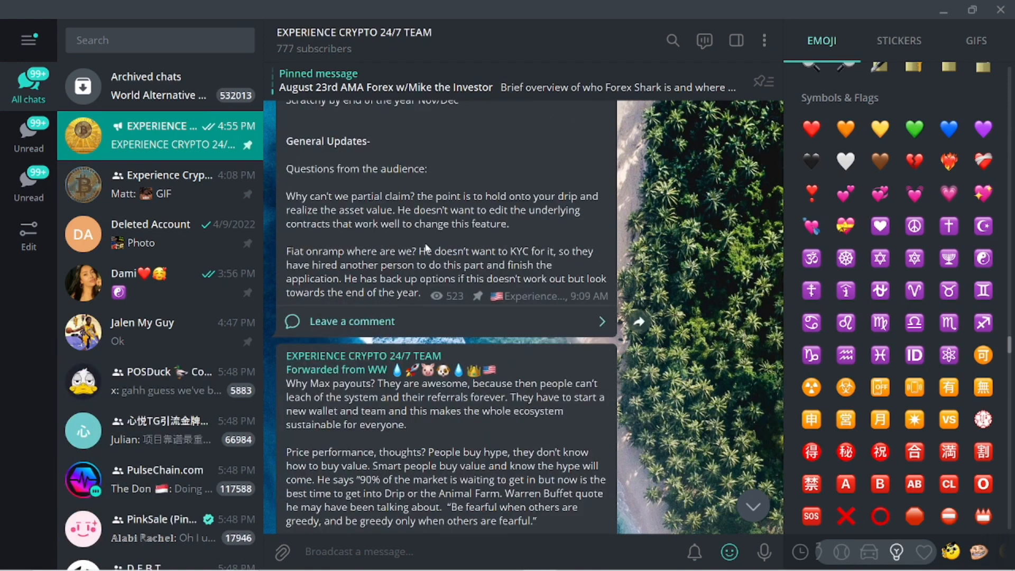
scroll(down, 3)
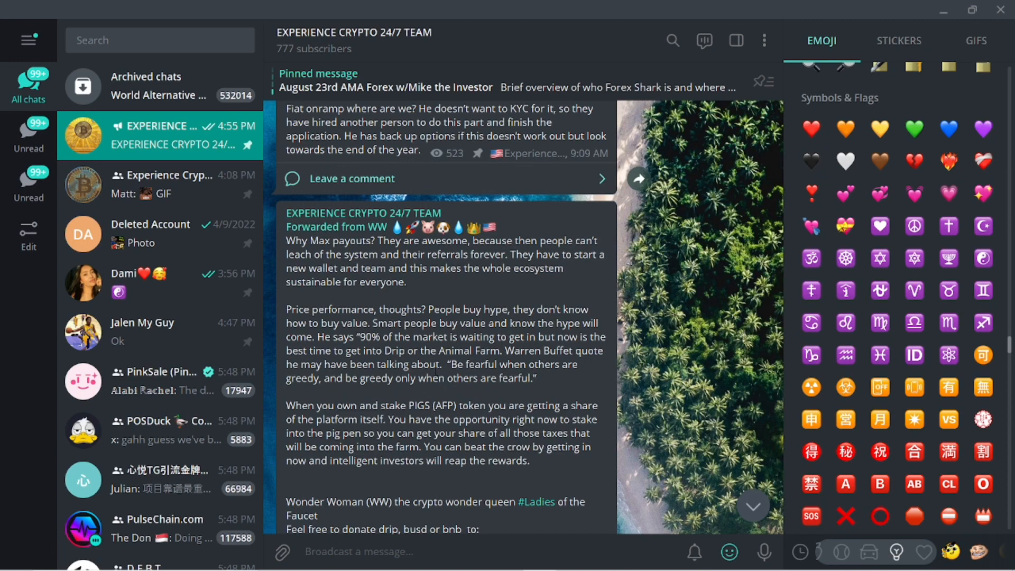
scroll(down, 3)
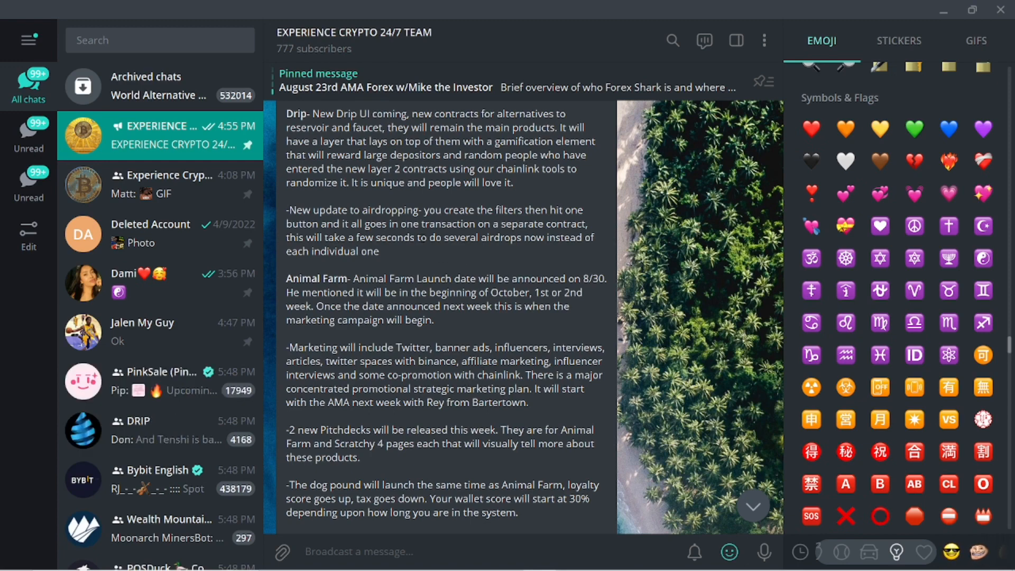
scroll(down, 3)
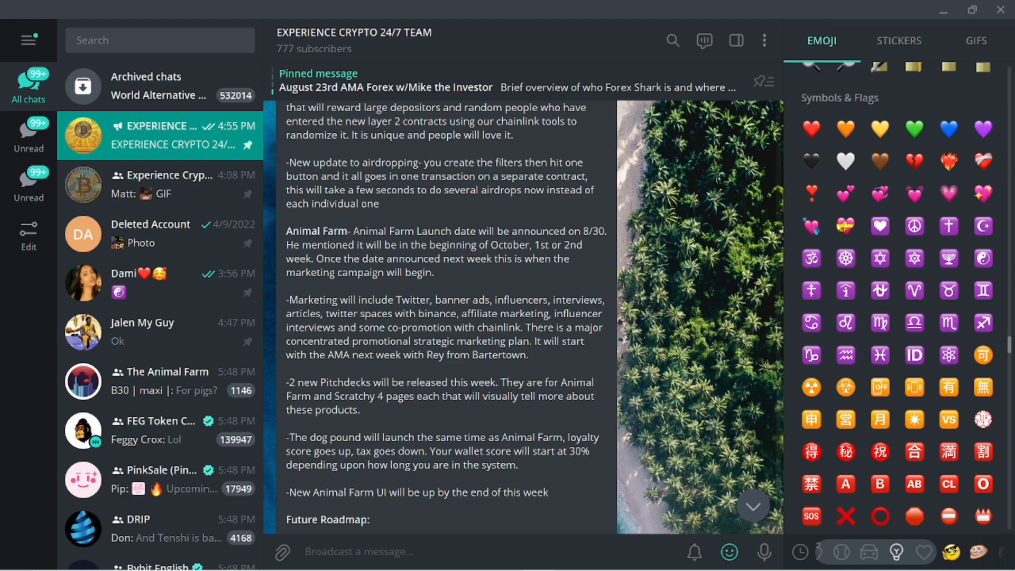
scroll(down, 3)
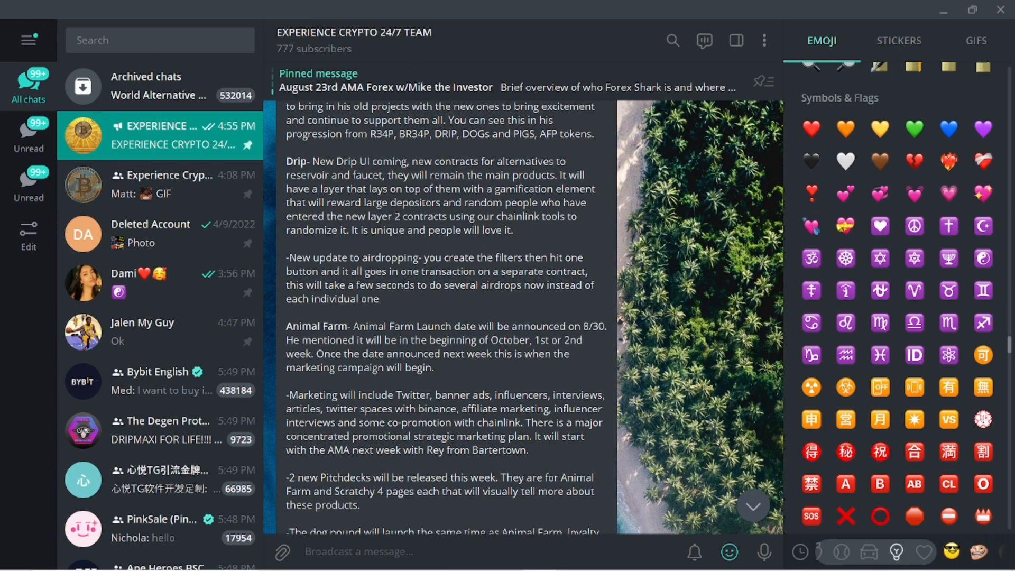
mouse_move(472, 319)
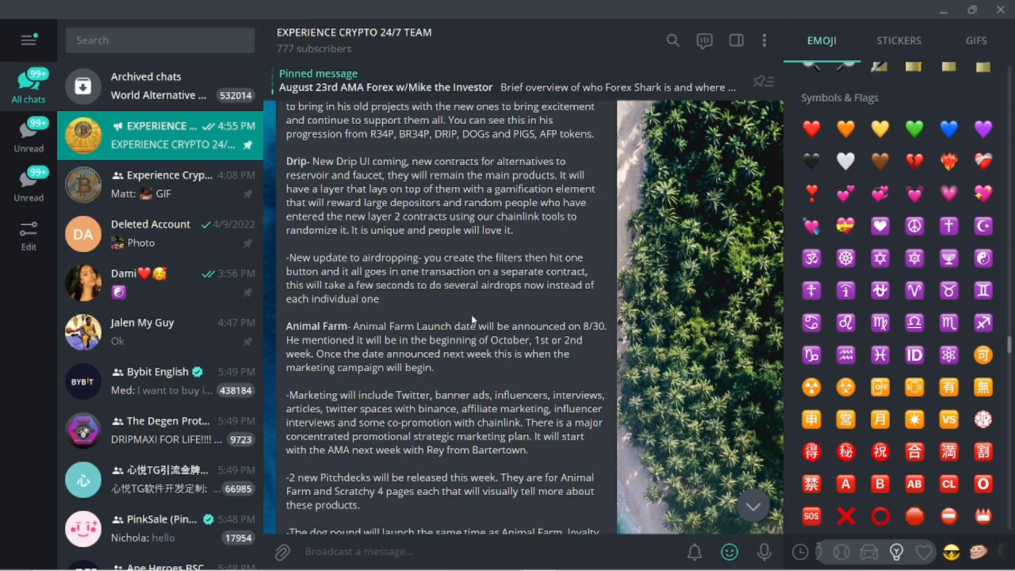
scroll(down, 3)
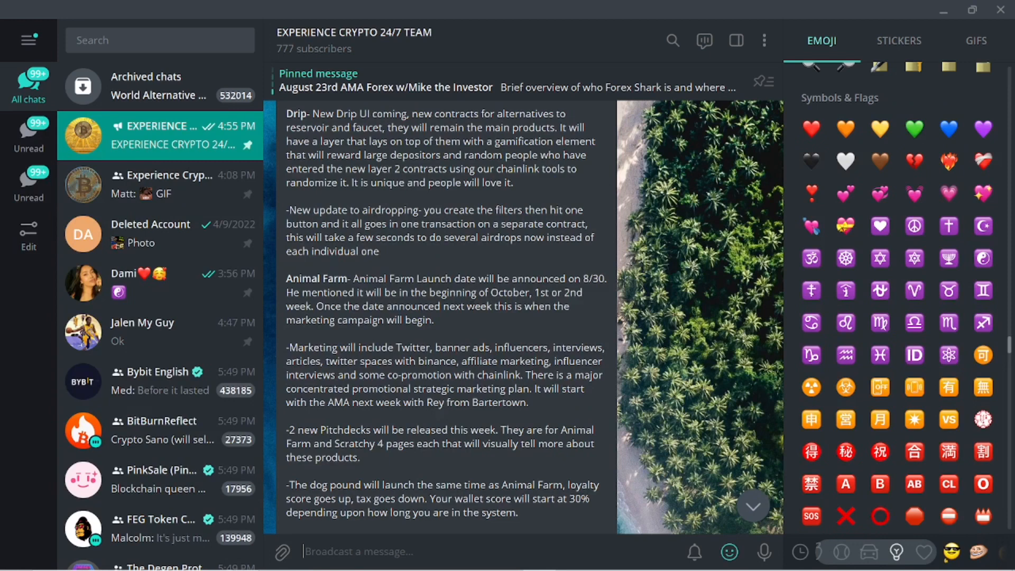
mouse_move(451, 341)
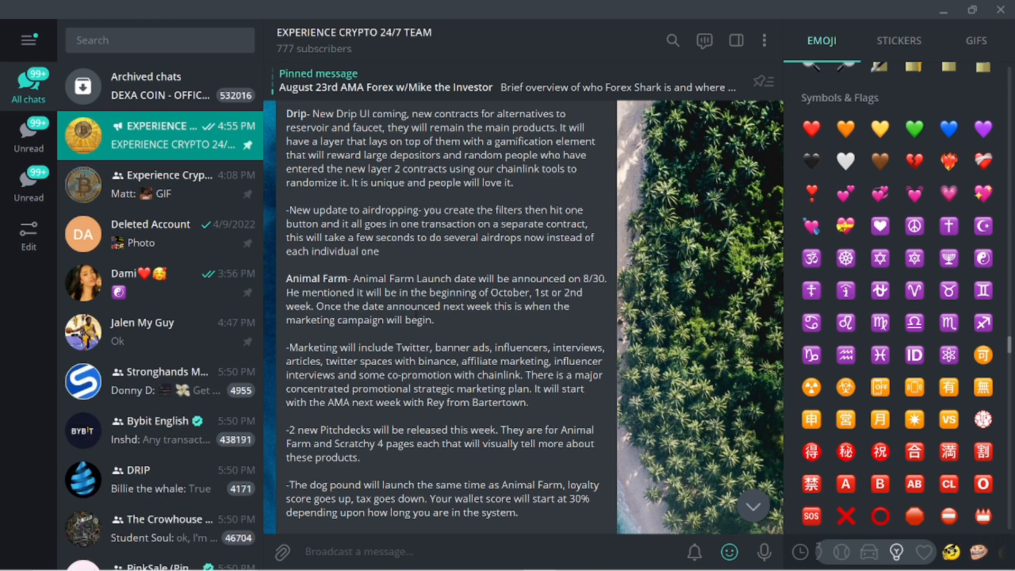
scroll(down, 3)
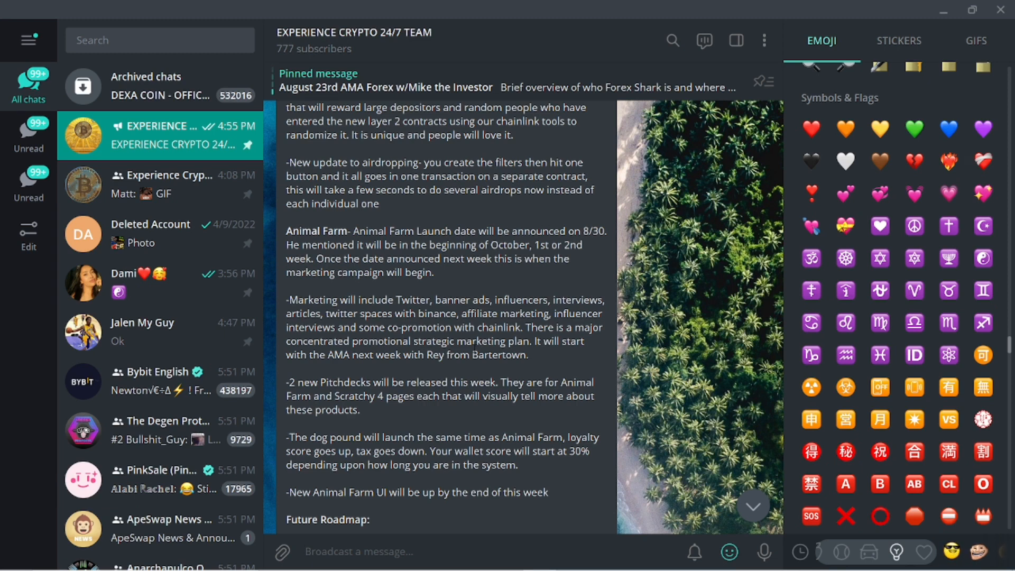
scroll(down, 3)
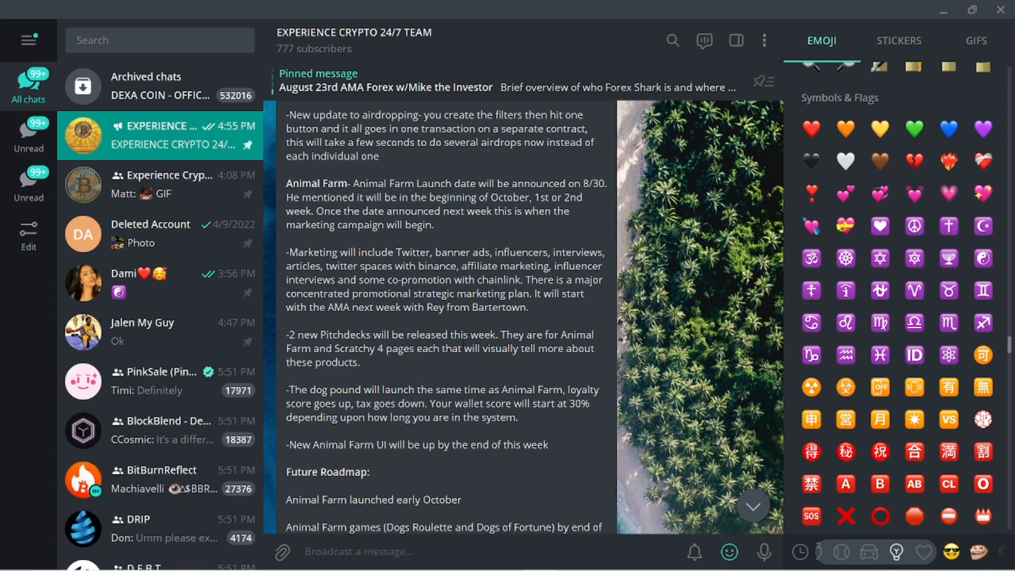
mouse_move(470, 363)
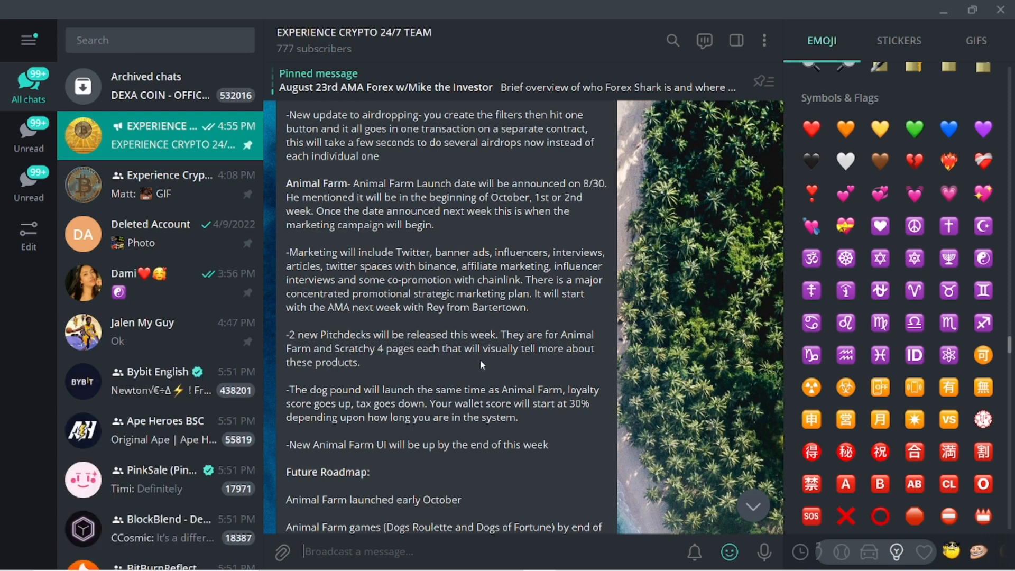
Continue to the deck's fourth page, Dogs of Fortune and More, then open the Scratchy pitch deck.
scroll(down, 3)
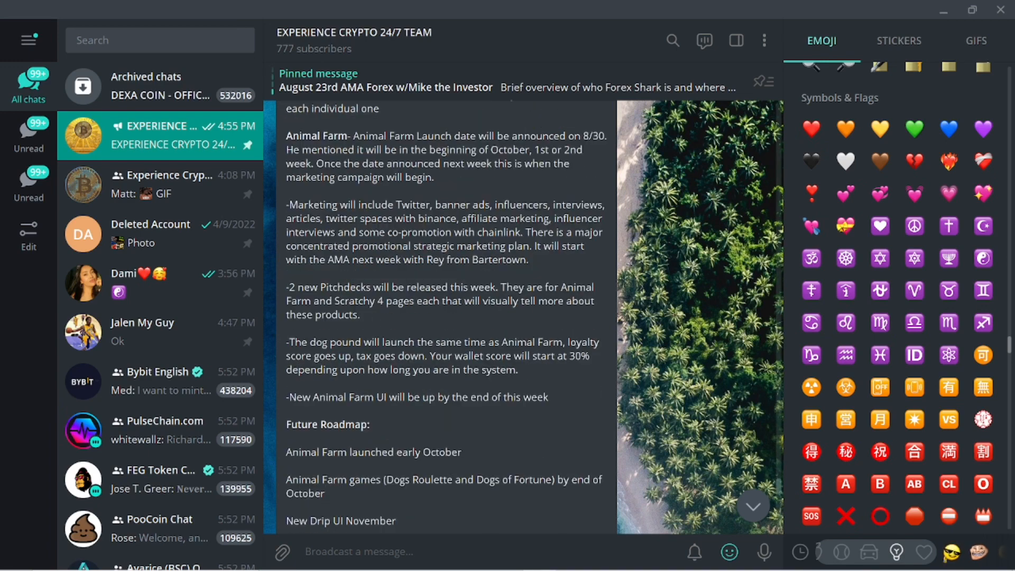
click(358, 551)
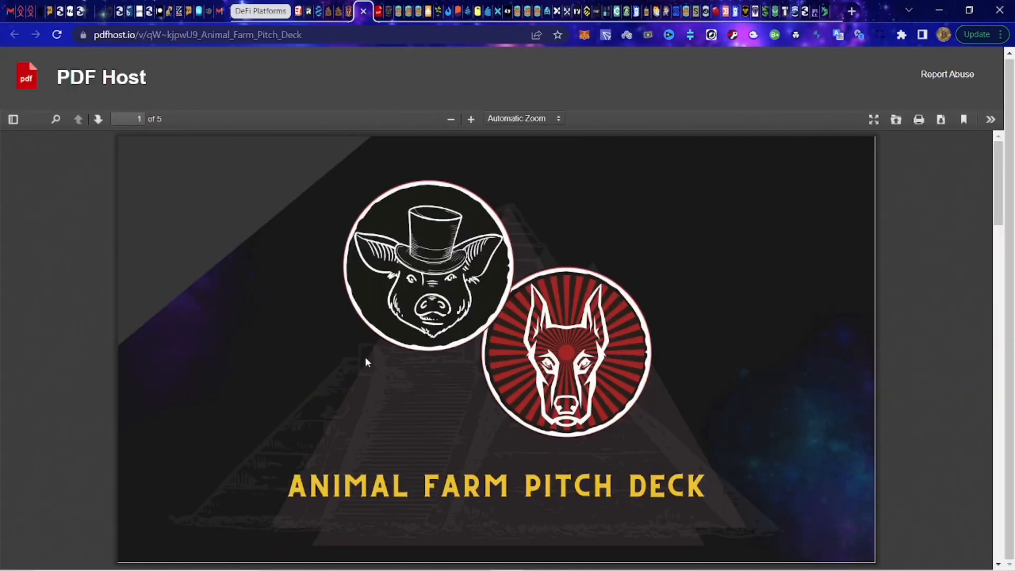
scroll(down, 3)
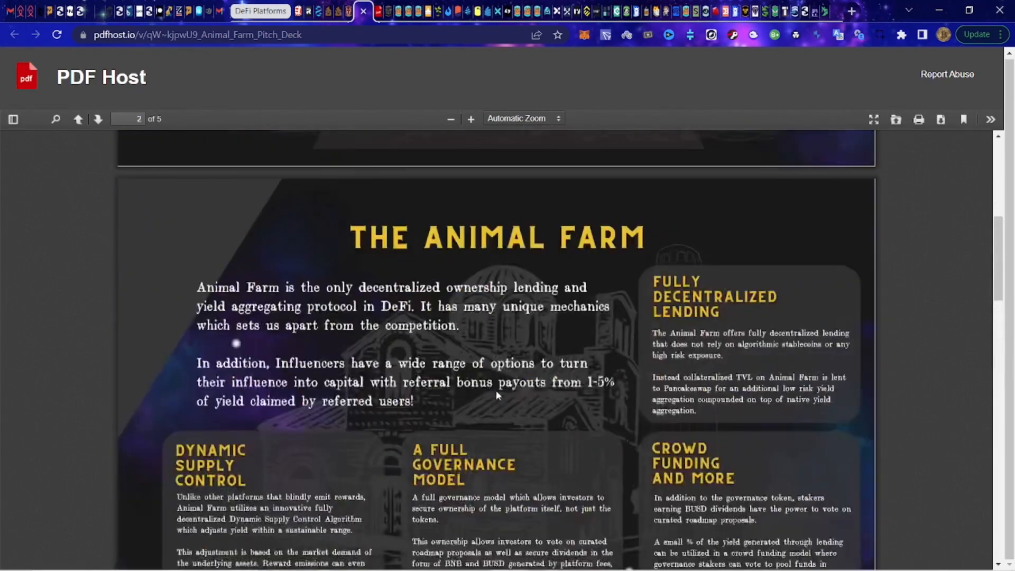
scroll(down, 3)
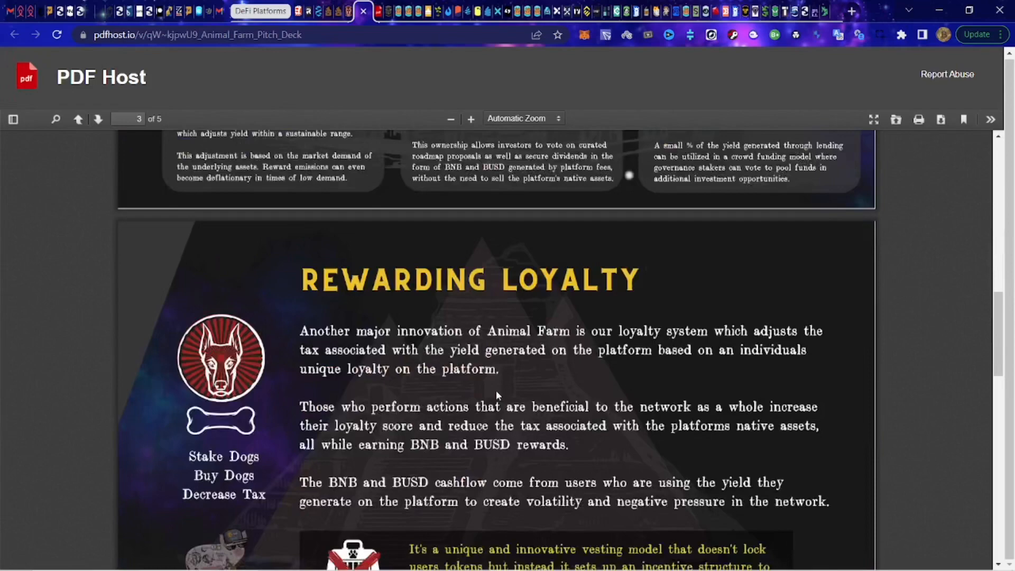
scroll(down, 3)
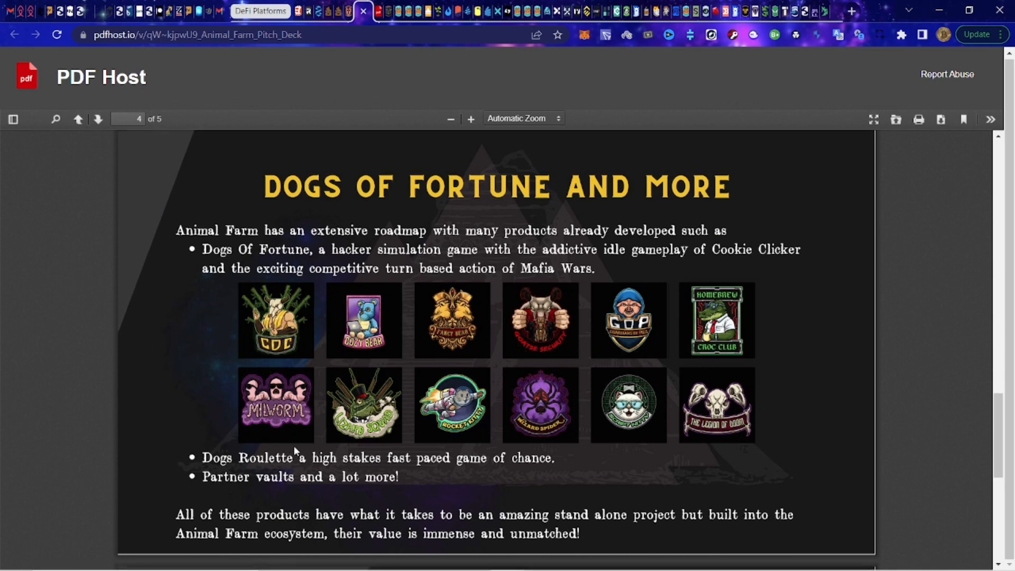
scroll(down, 3)
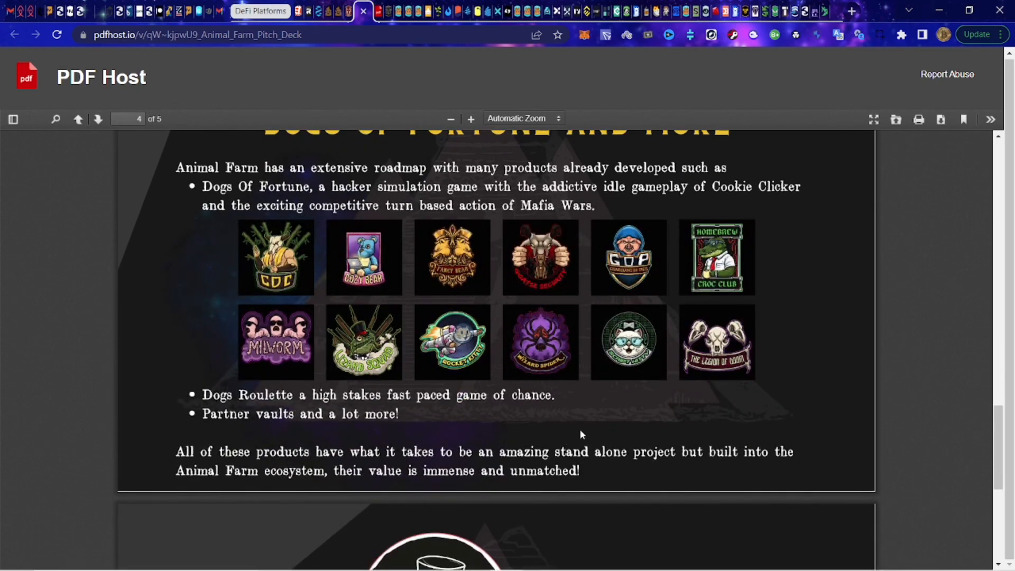
click(78, 118)
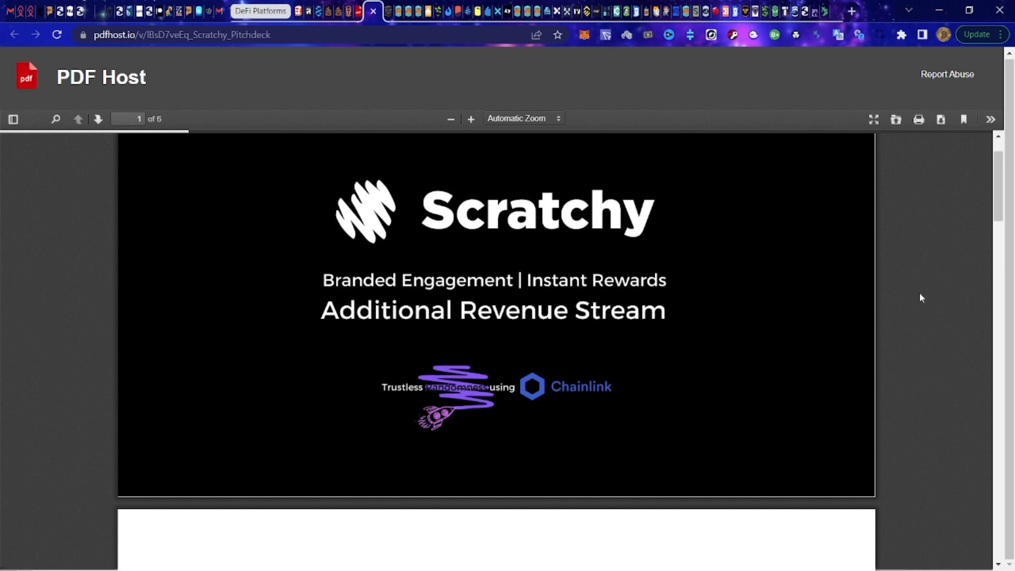
Scroll past the Scratchy pitch deck's title page toward page 2.
scroll(down, 3)
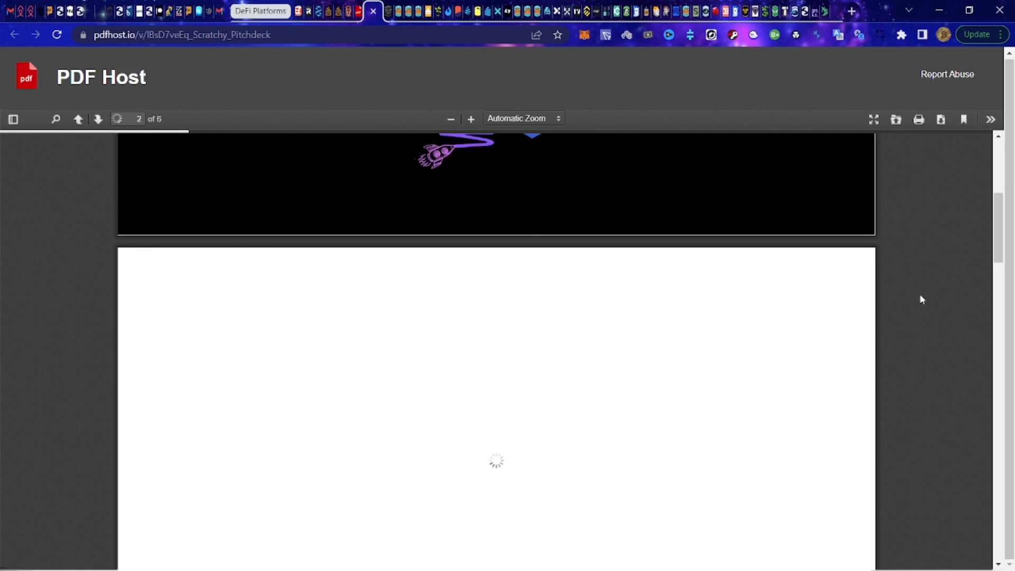
click(78, 118)
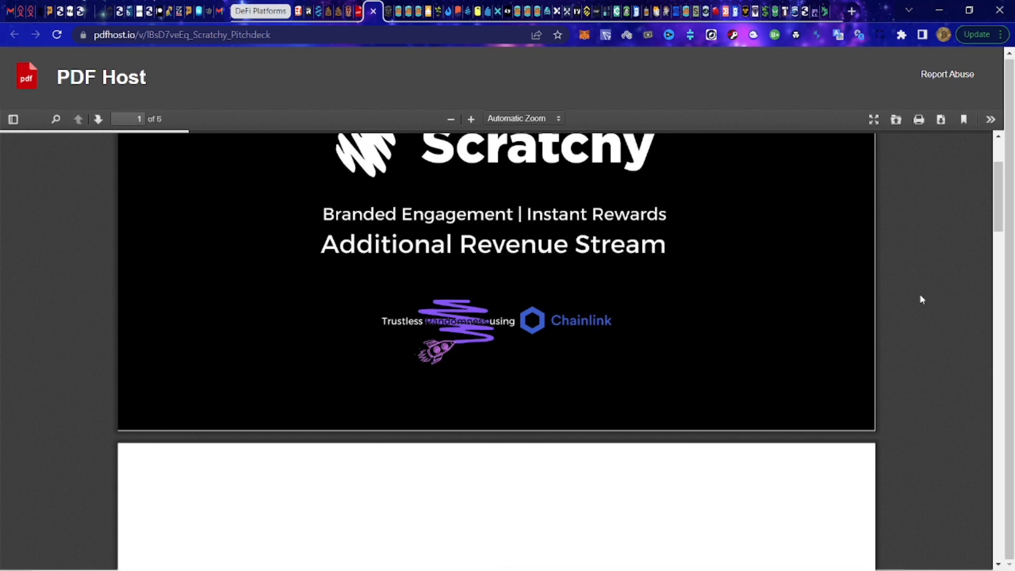
mouse_move(917, 343)
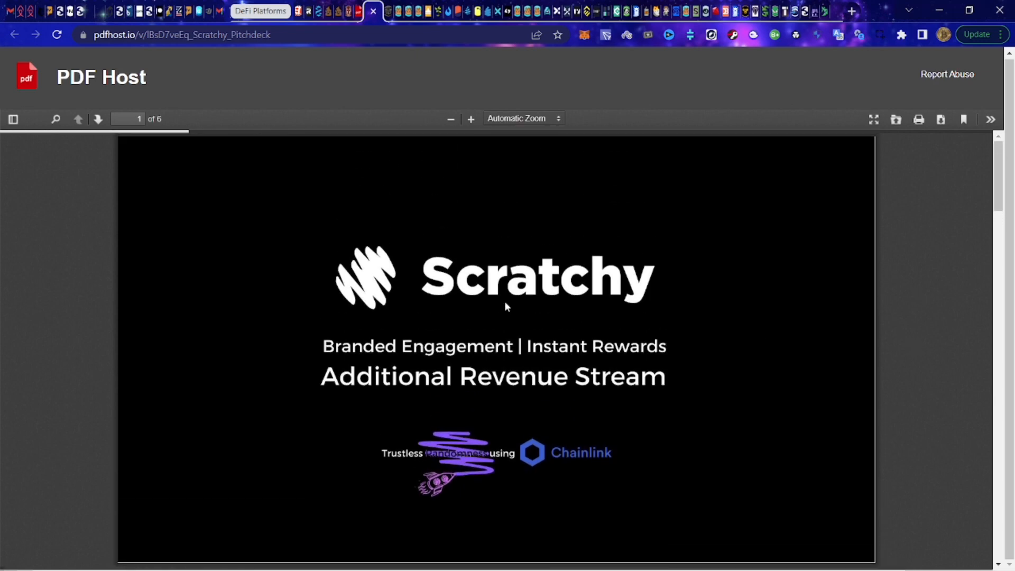
scroll(down, 3)
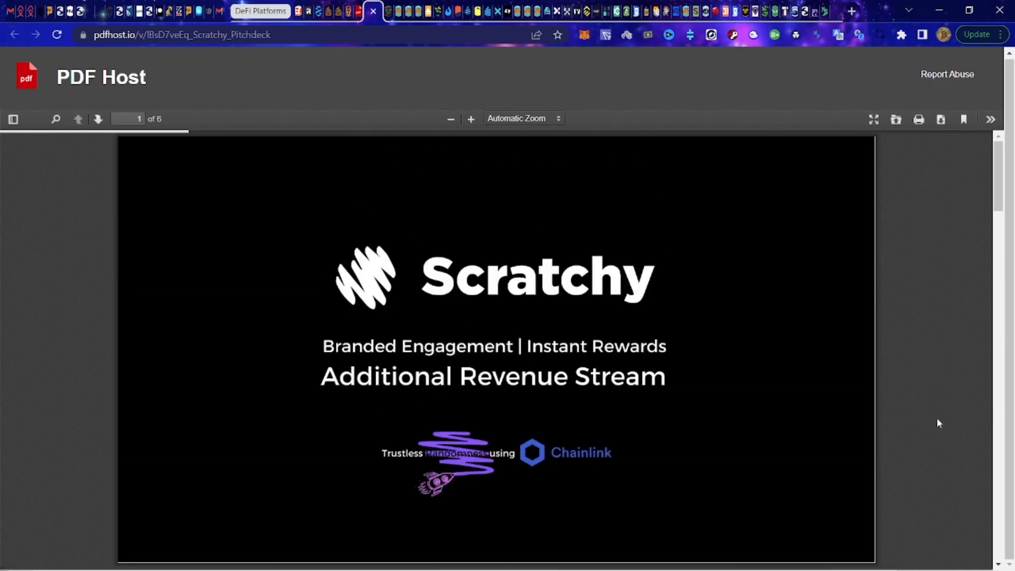
mouse_move(912, 420)
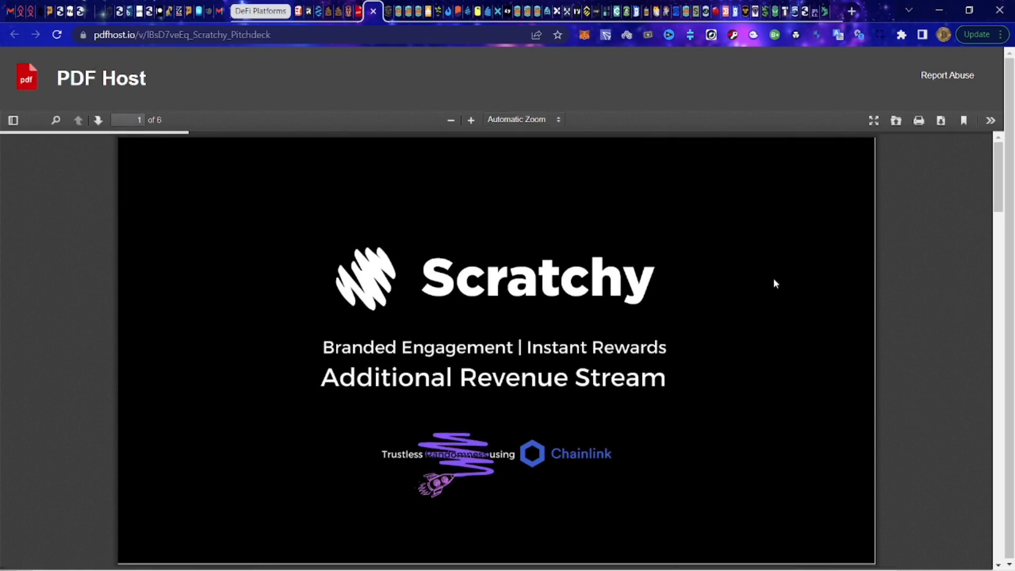
scroll(down, 3)
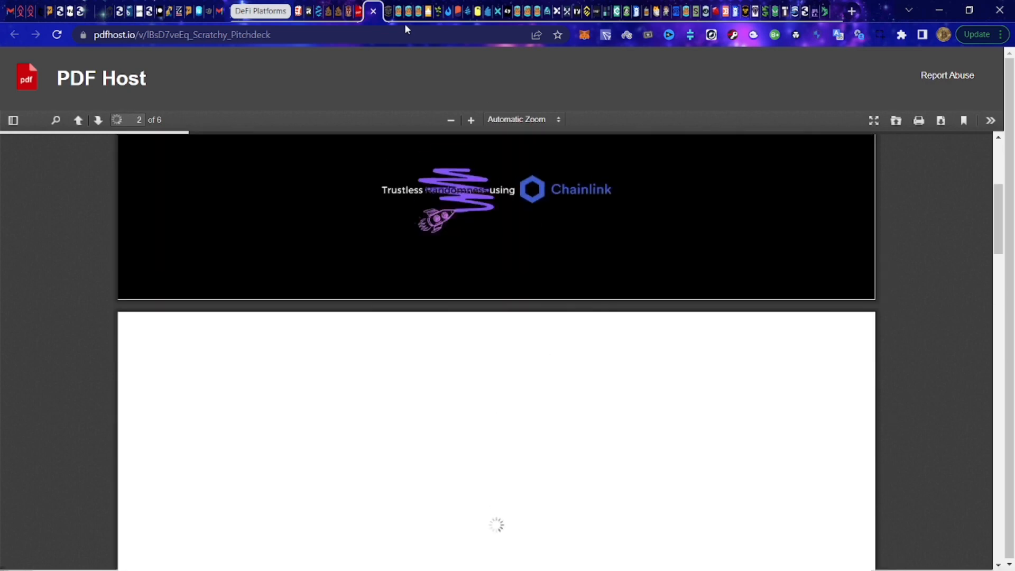
click(372, 11)
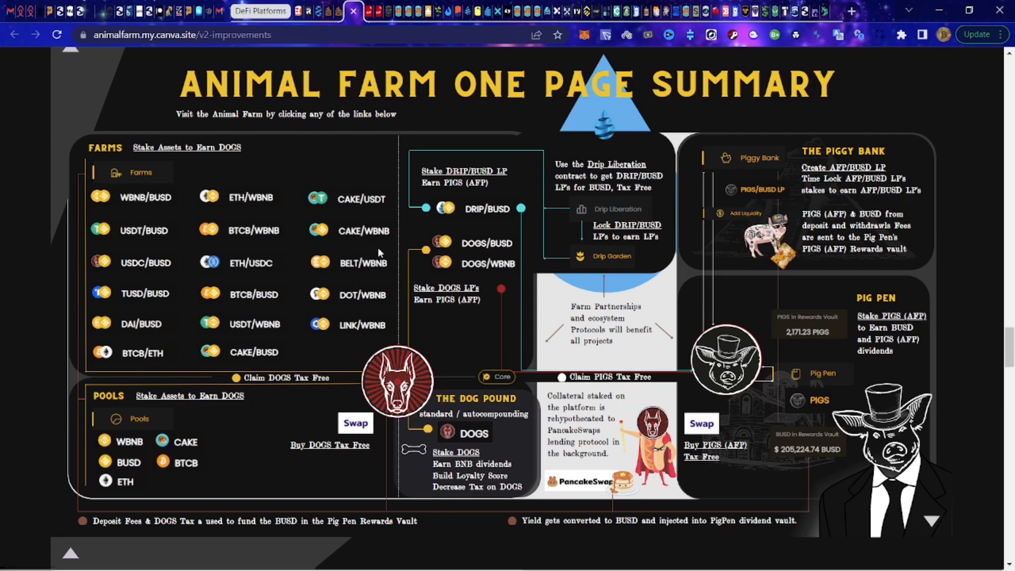
mouse_move(499, 521)
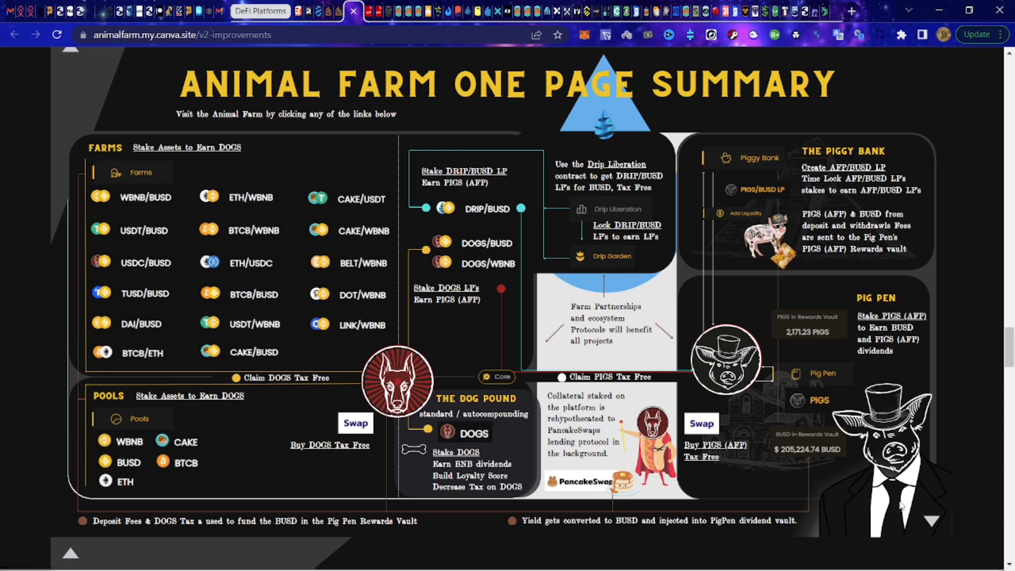
mouse_move(100, 187)
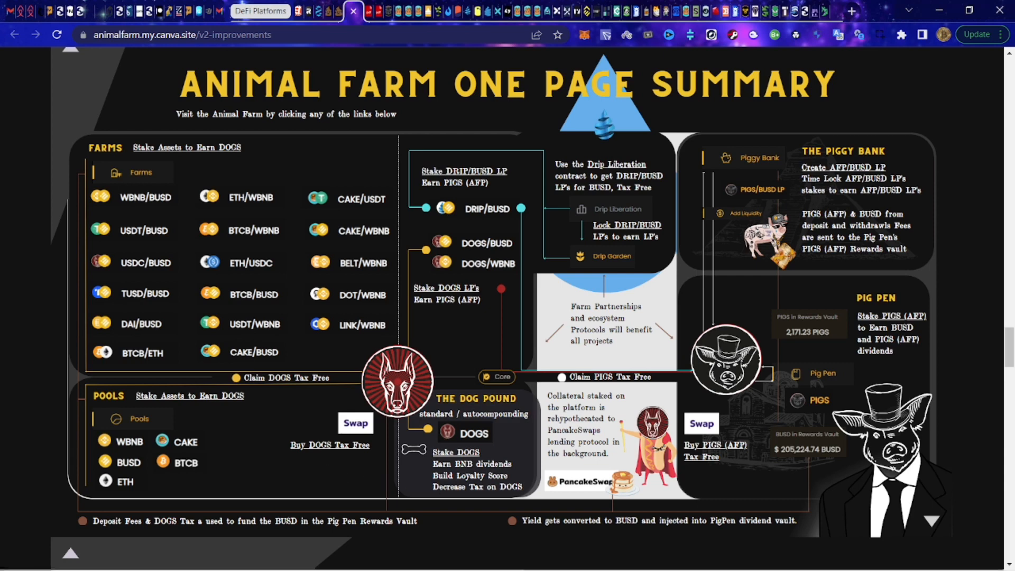
mouse_move(510, 425)
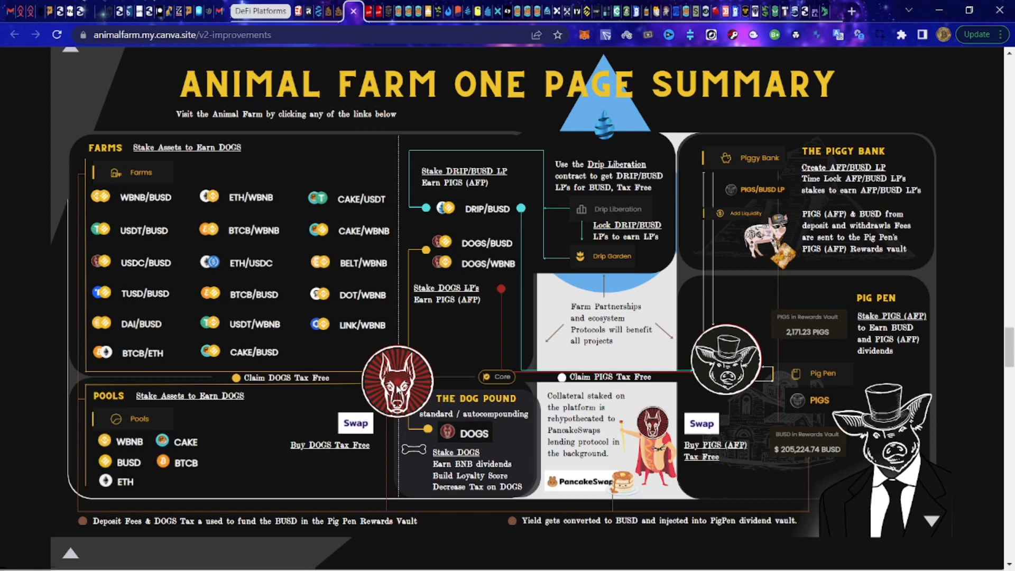
mouse_move(398, 388)
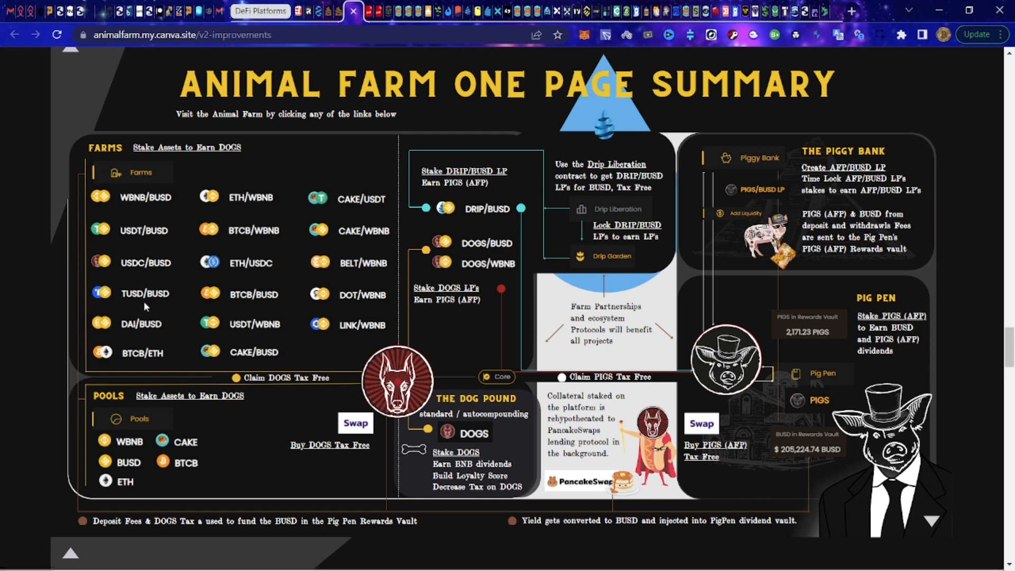
mouse_move(222, 340)
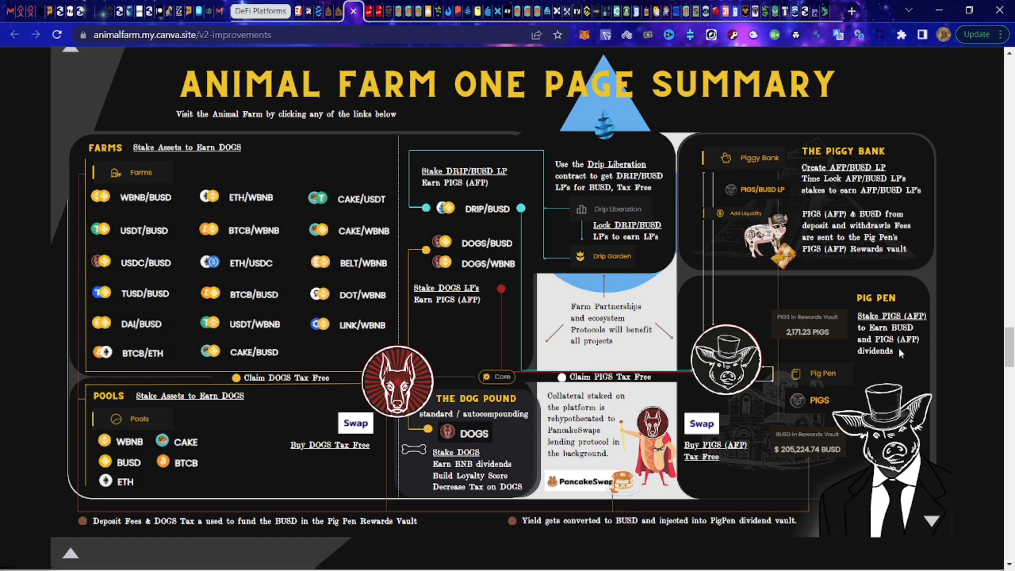
mouse_move(822, 374)
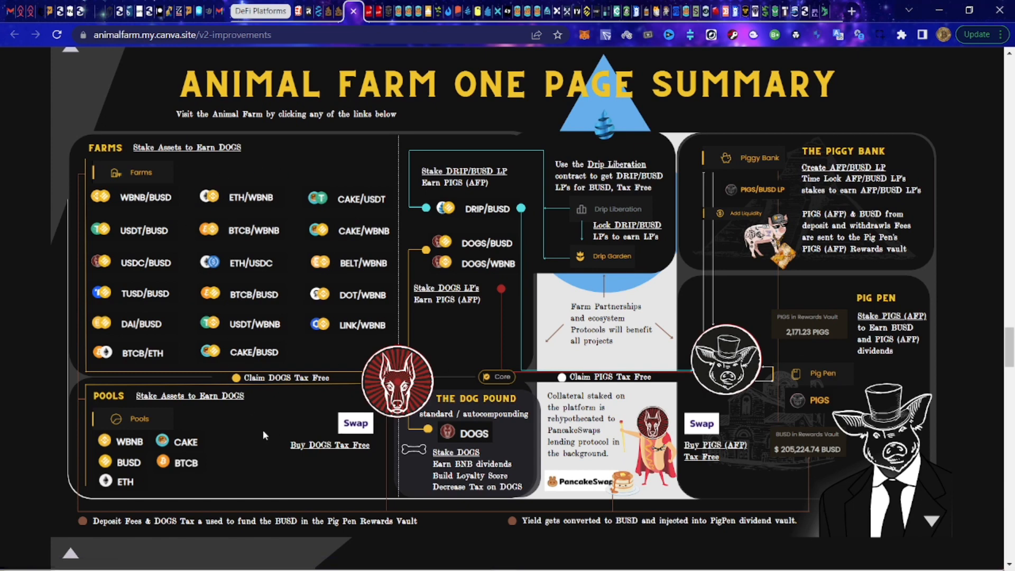
mouse_move(206, 286)
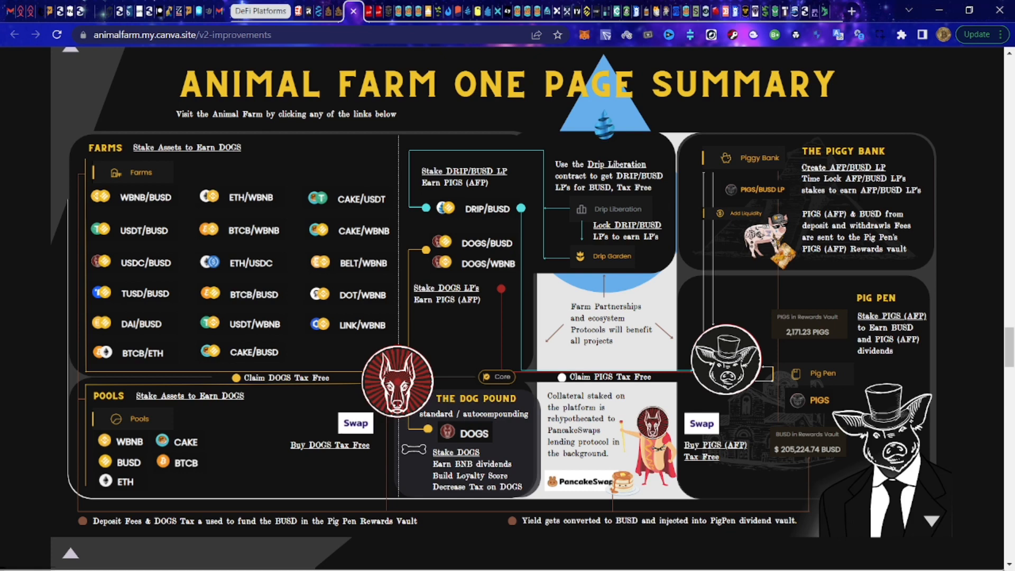
mouse_move(860, 206)
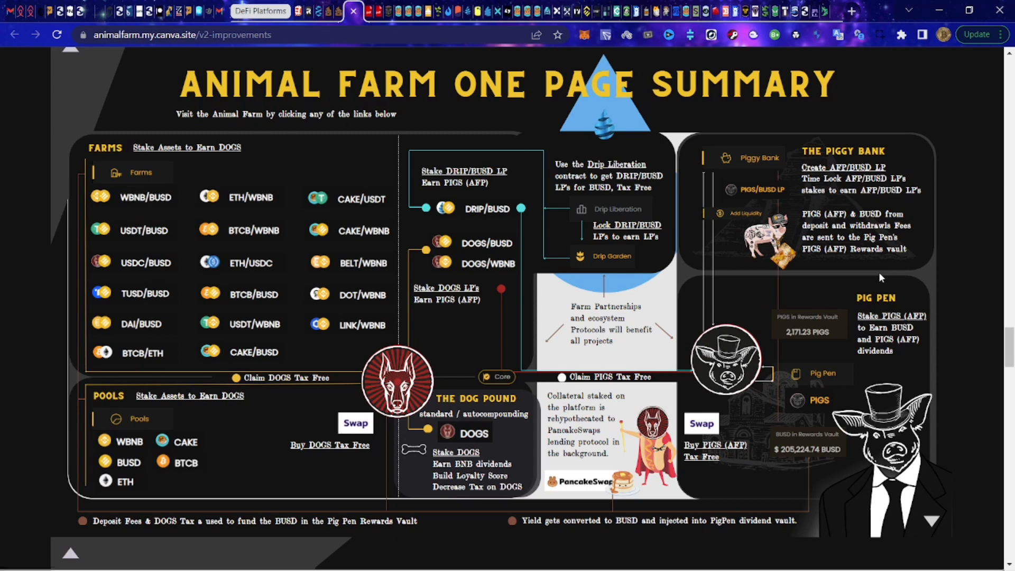
mouse_move(541, 317)
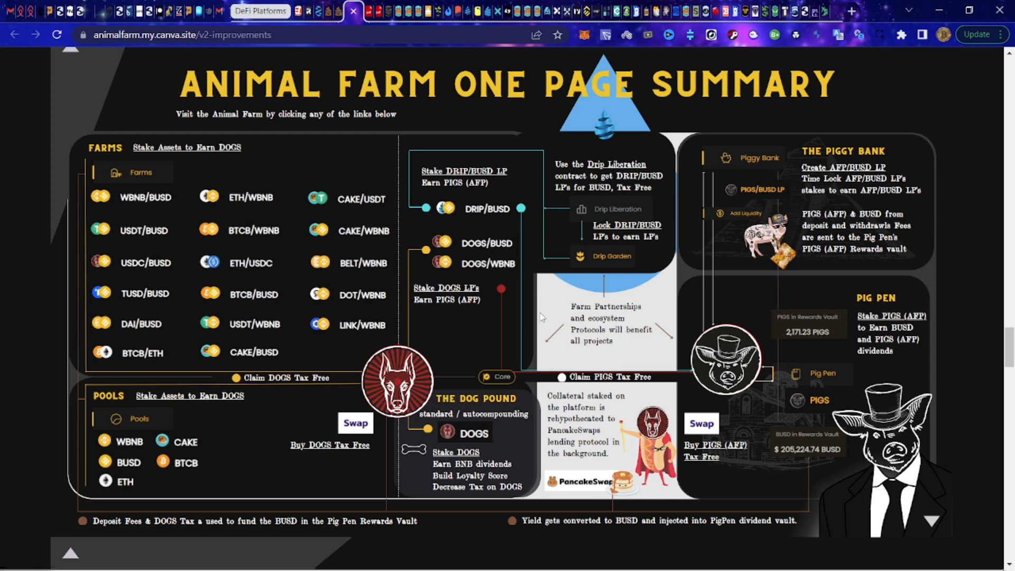
mouse_move(510, 124)
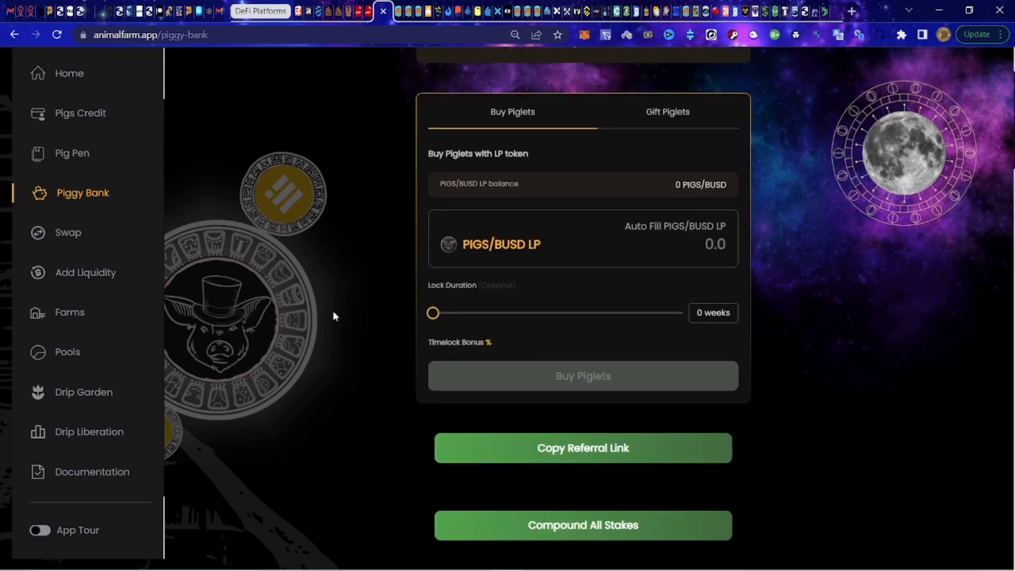
mouse_move(95, 401)
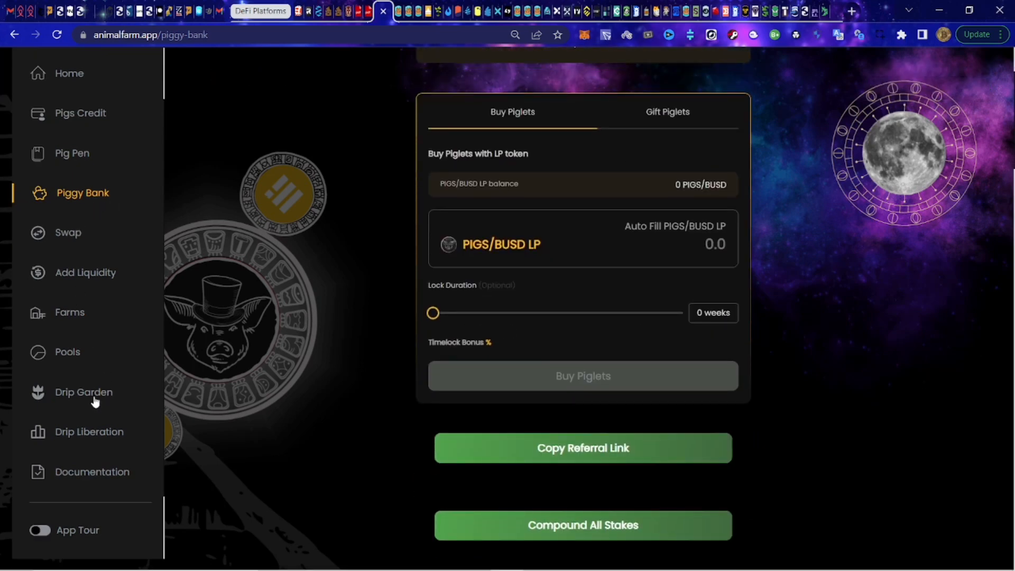
Open Animal Farm's Drip Garden page from the sidebar.
click(83, 392)
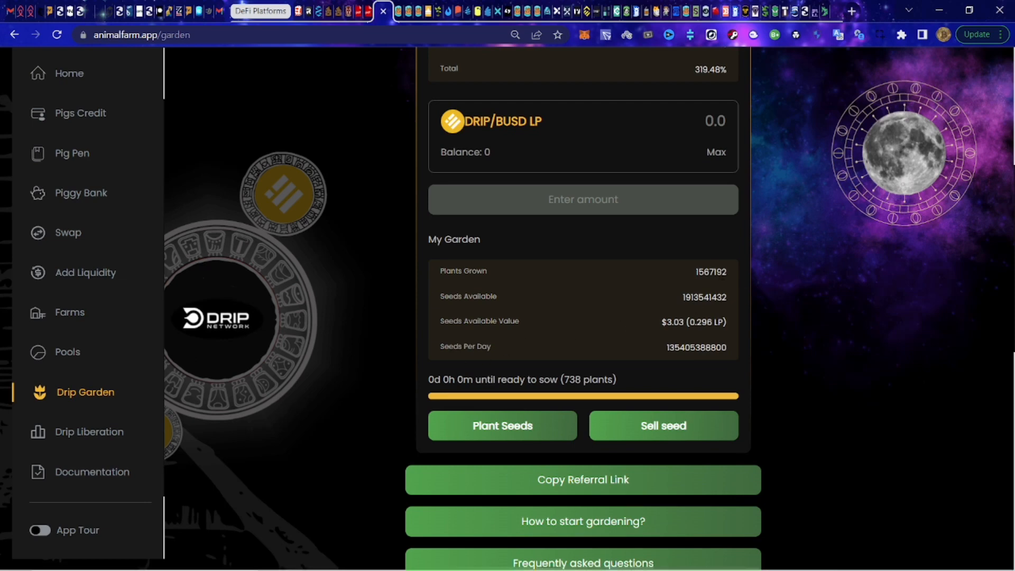
mouse_move(706, 284)
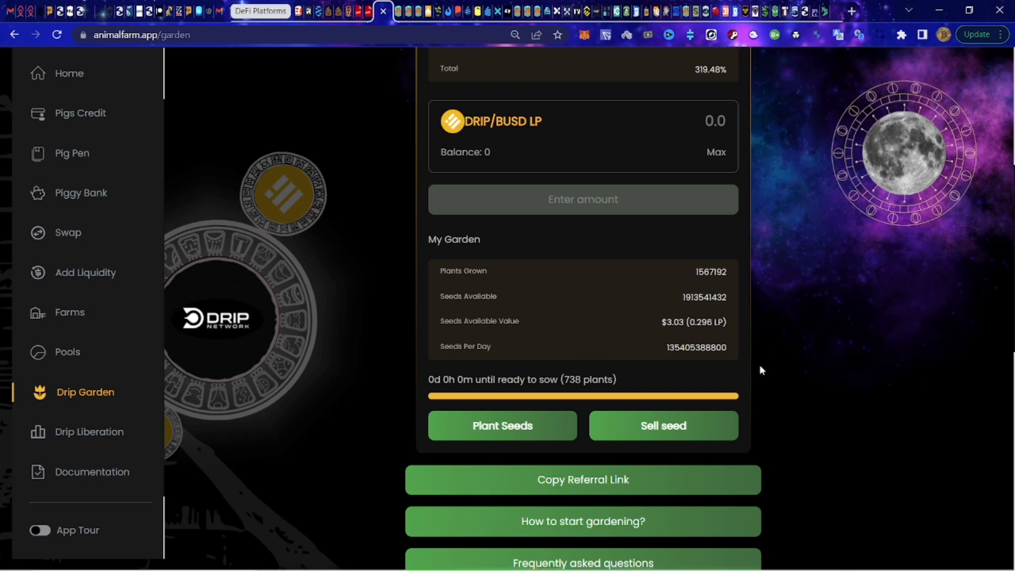
mouse_move(651, 334)
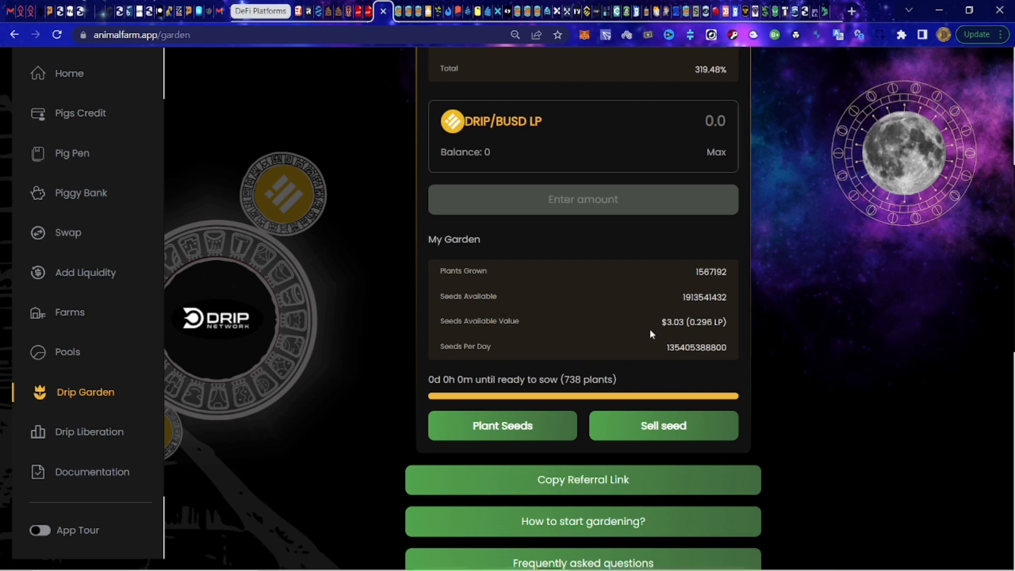
Read the Drip Garden seed and fertilizer stats, then return to the Piggy Bank dashboard.
scroll(down, 3)
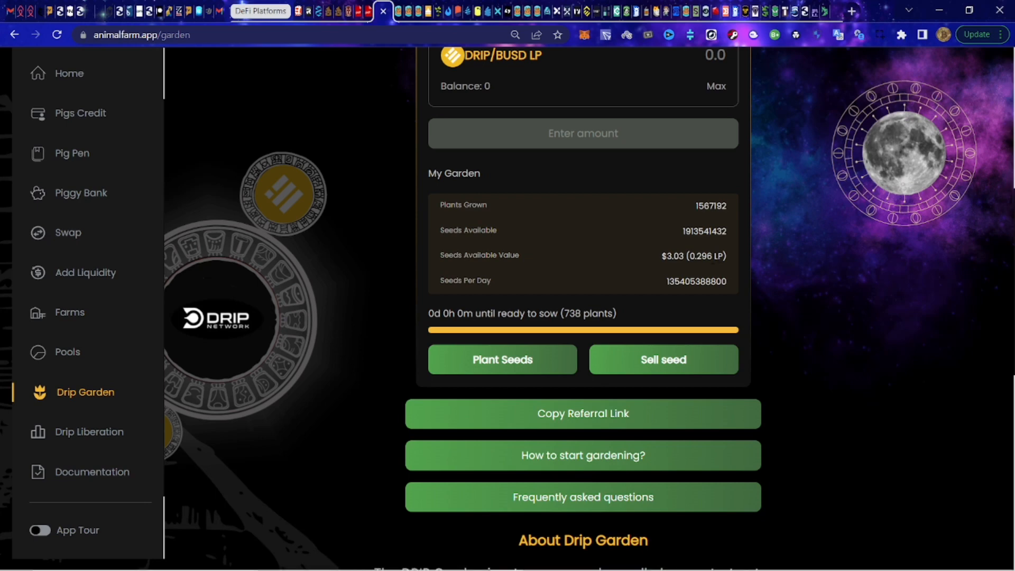
mouse_move(251, 386)
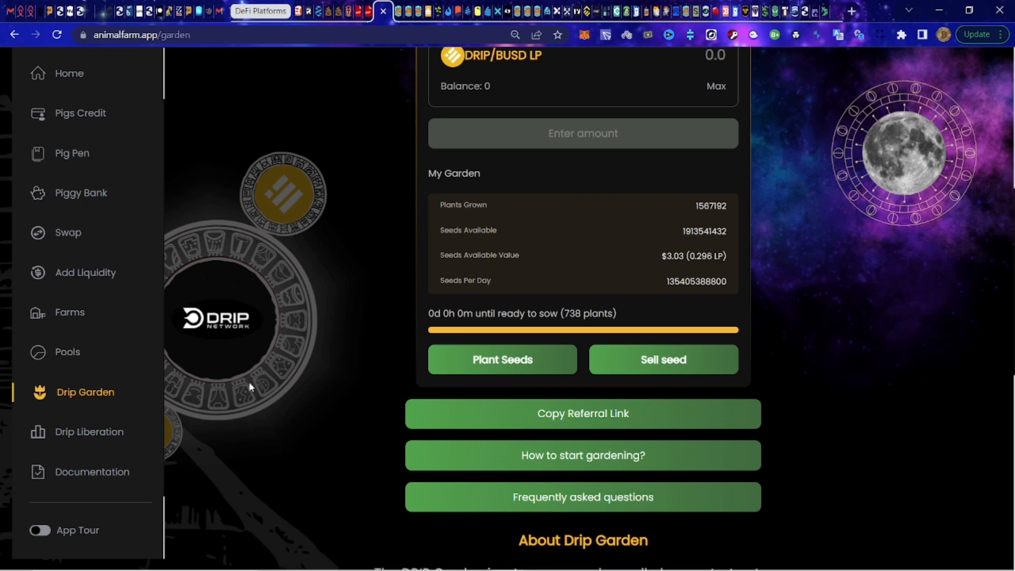
mouse_move(473, 359)
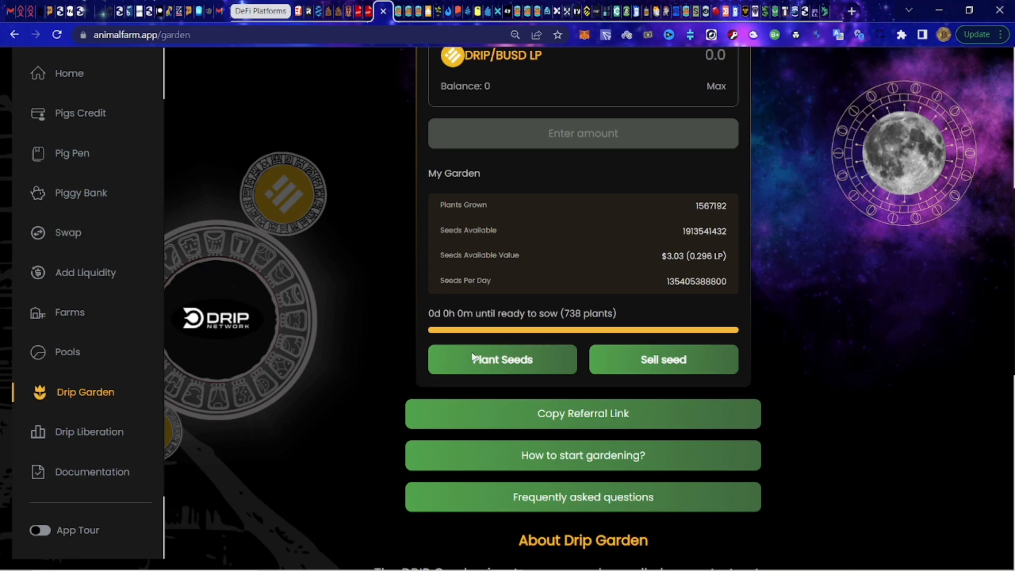
mouse_move(476, 411)
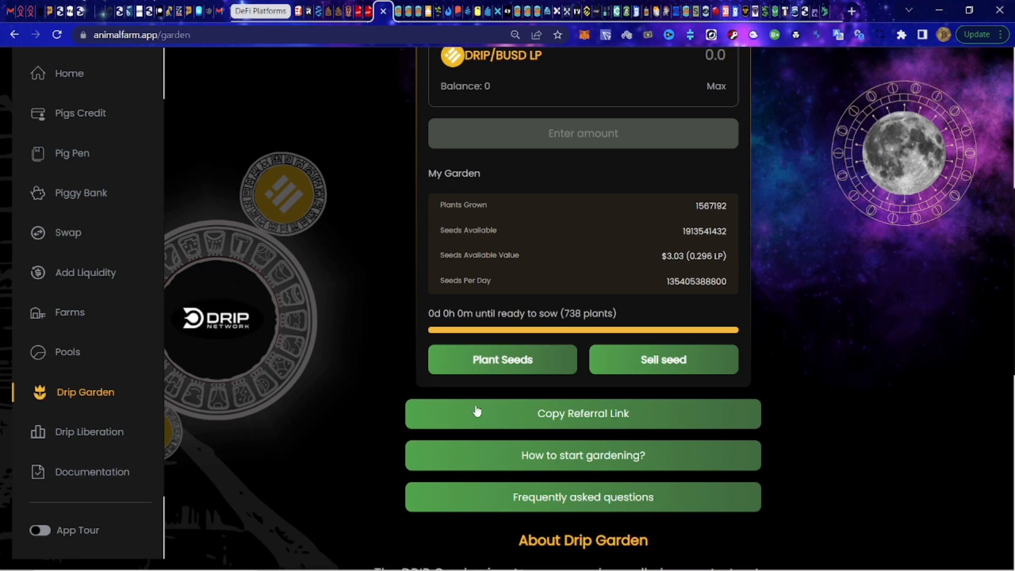
mouse_move(409, 437)
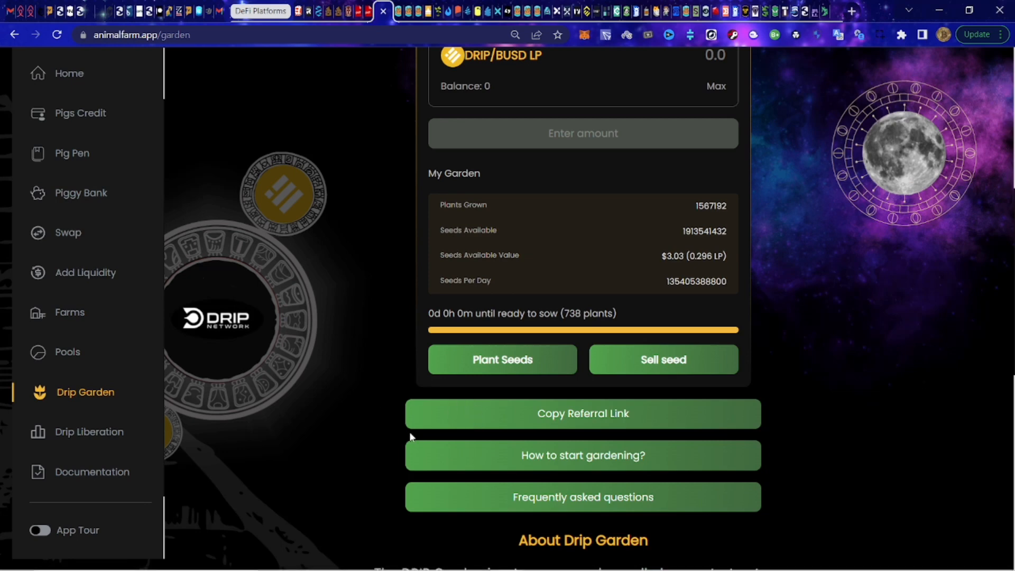
mouse_move(508, 329)
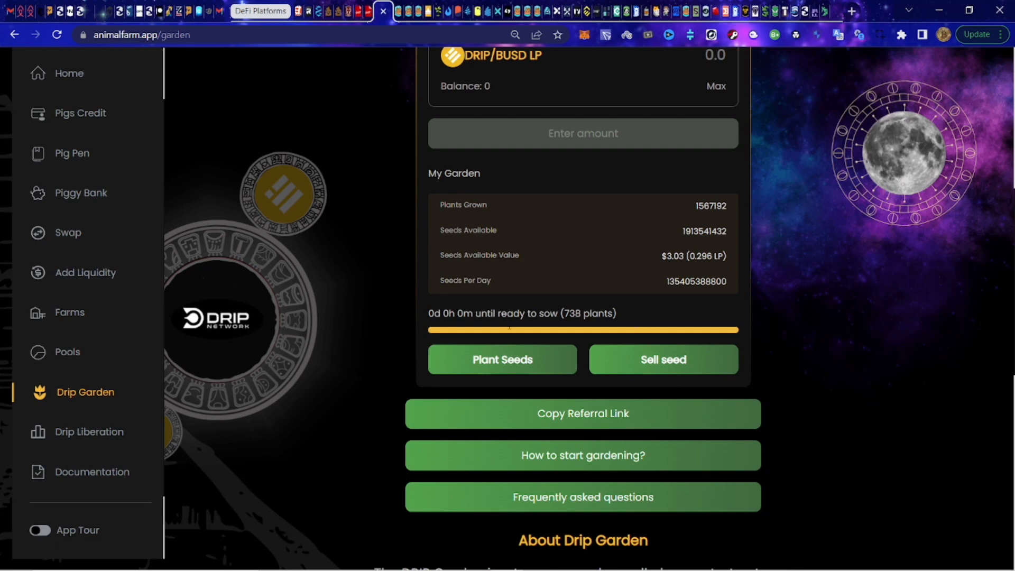
mouse_move(683, 412)
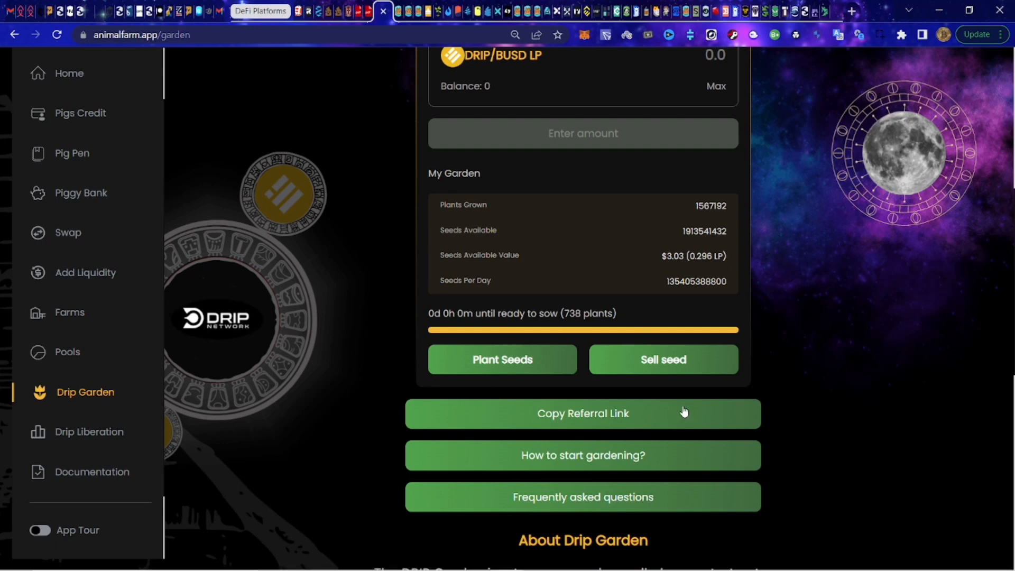
mouse_move(833, 311)
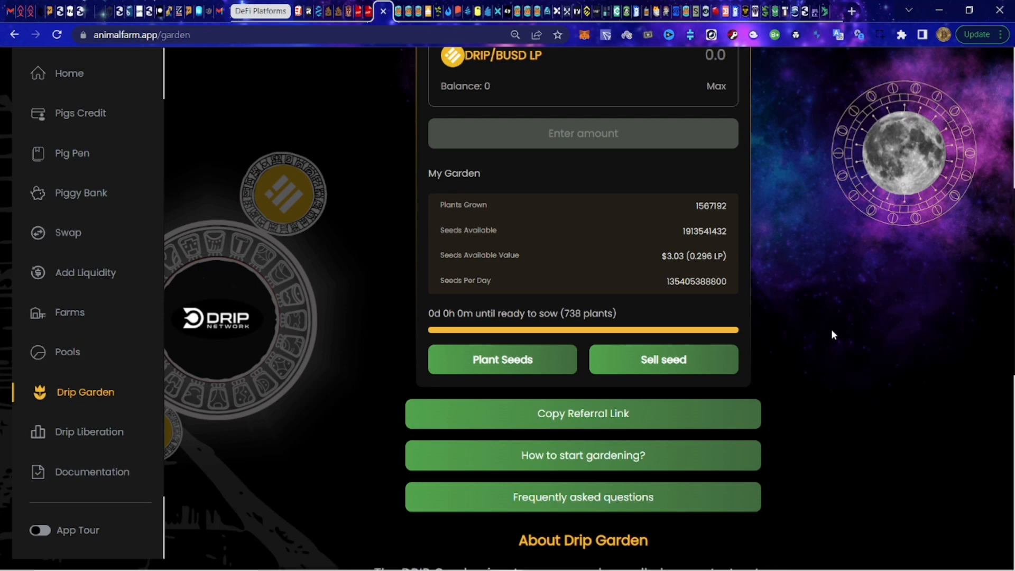
scroll(down, 3)
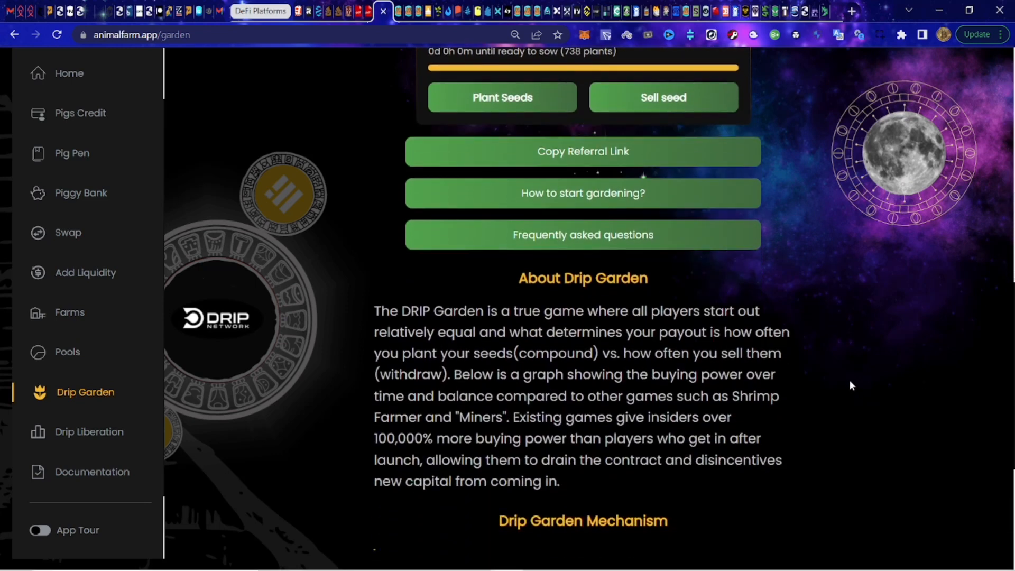
scroll(down, 3)
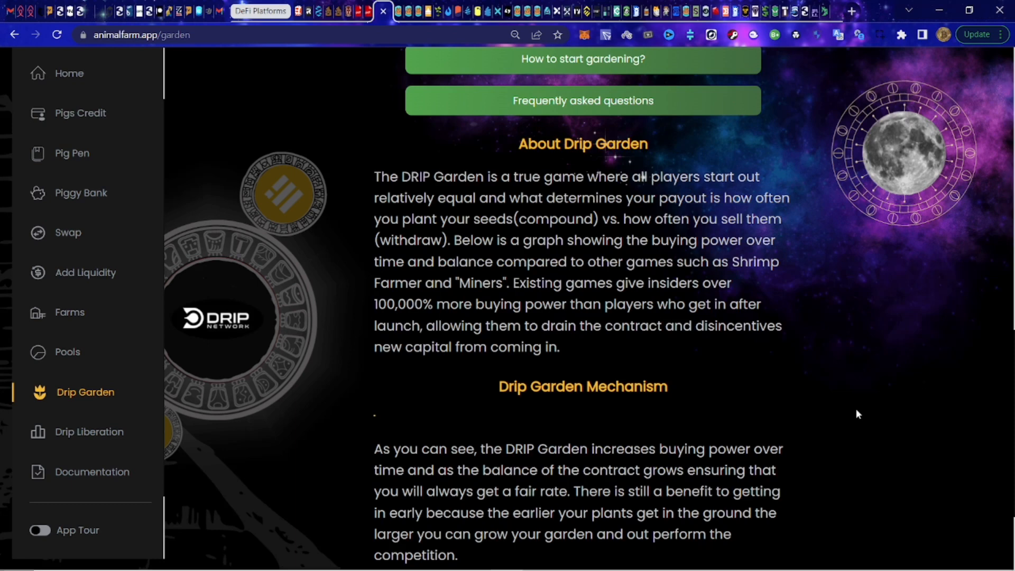
mouse_move(857, 417)
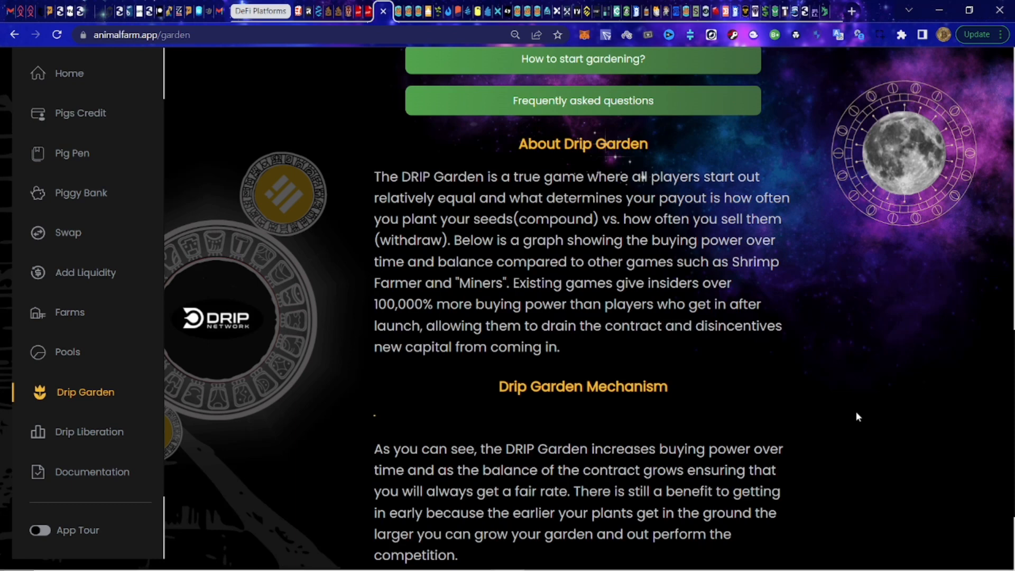
mouse_move(806, 409)
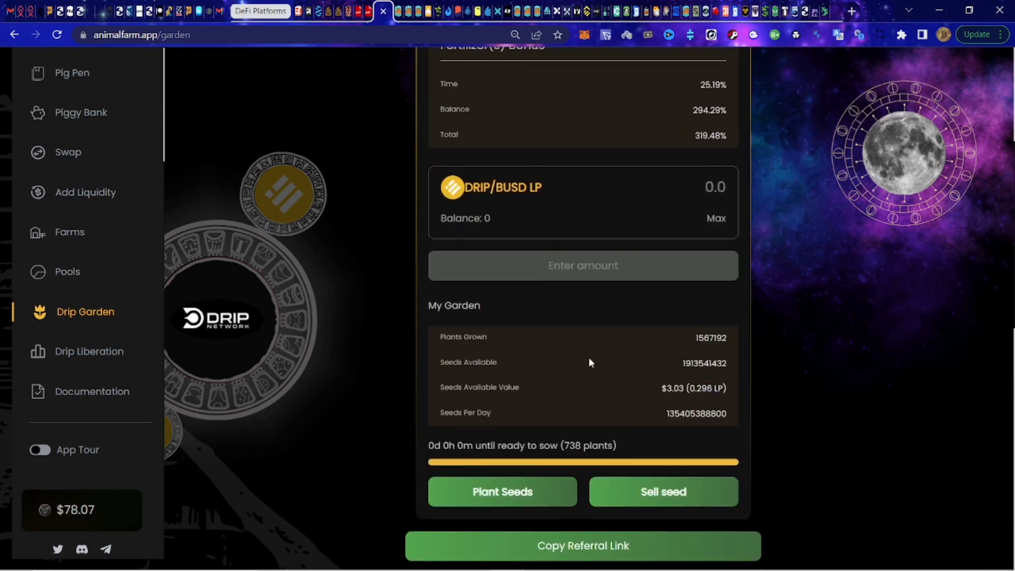
scroll(down, 3)
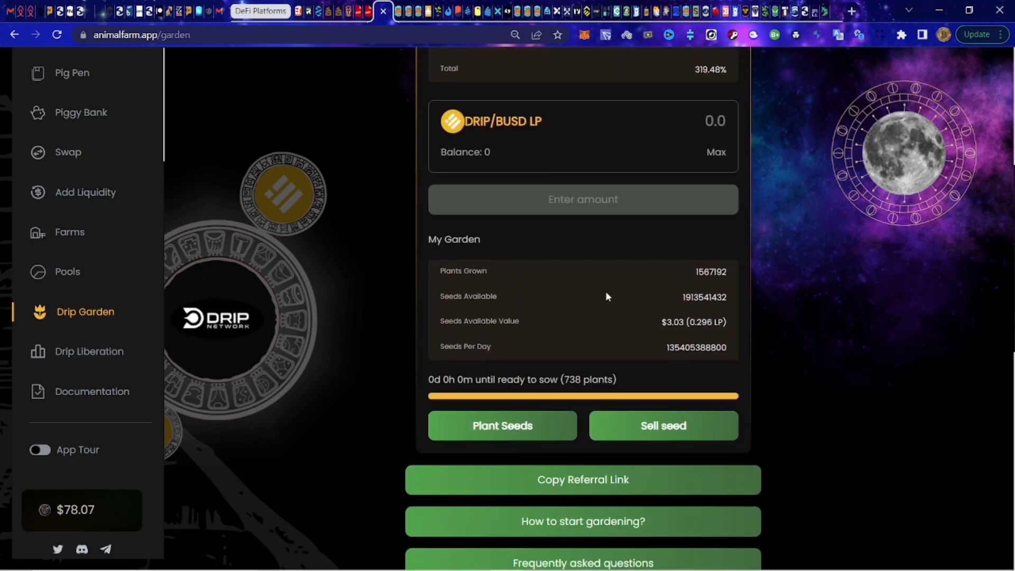
mouse_move(724, 370)
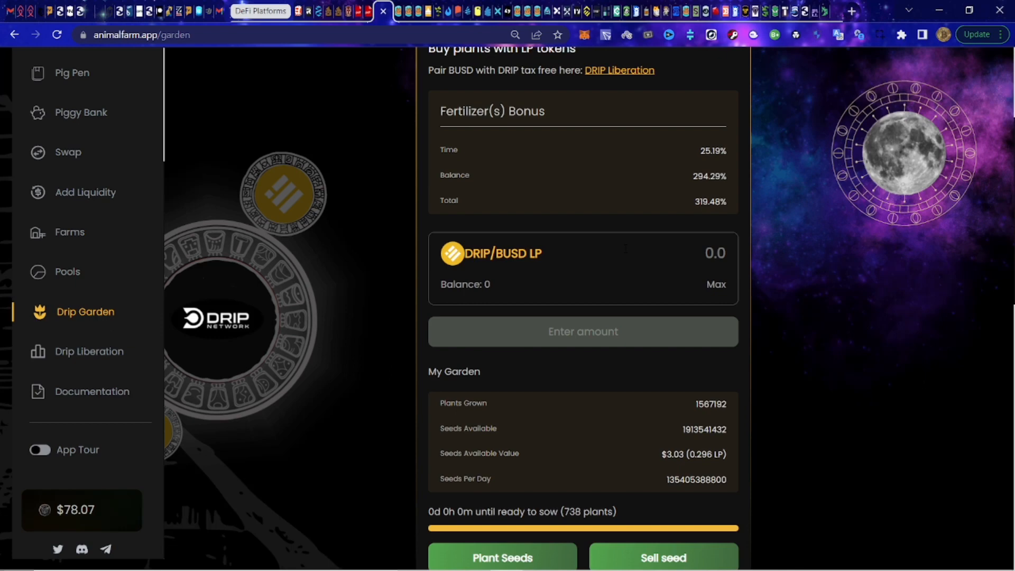
scroll(up, 3)
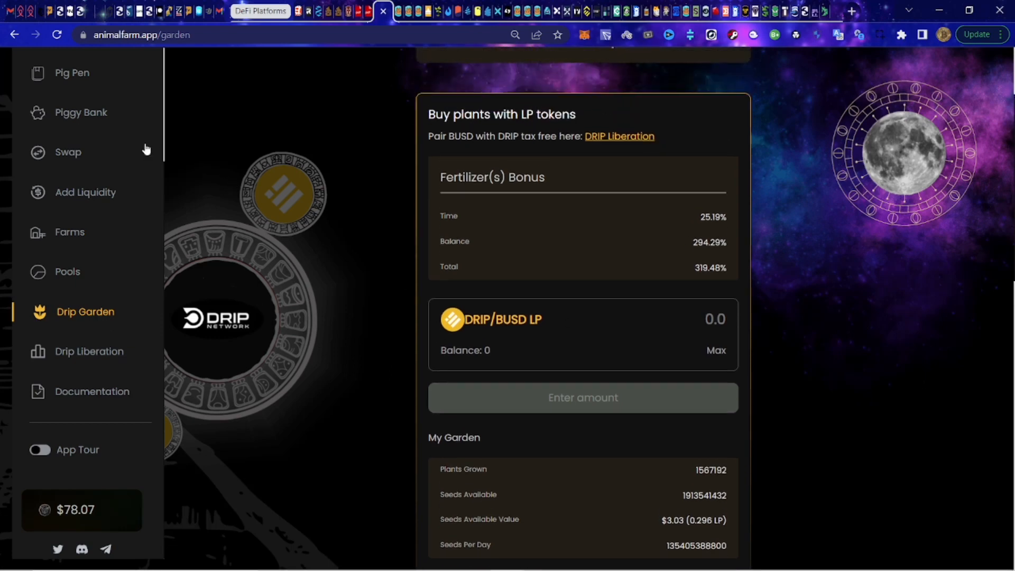
click(80, 112)
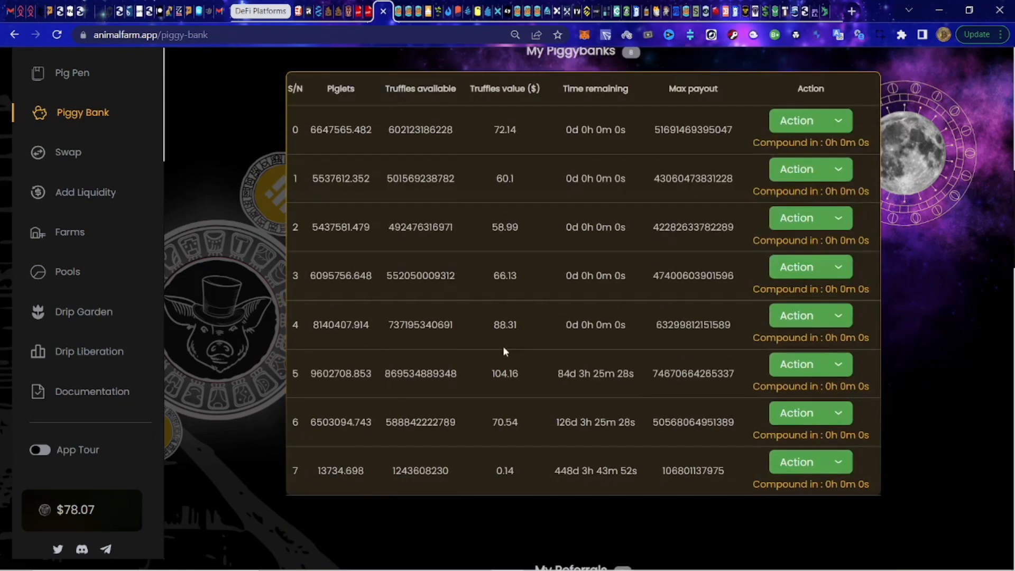
mouse_move(346, 141)
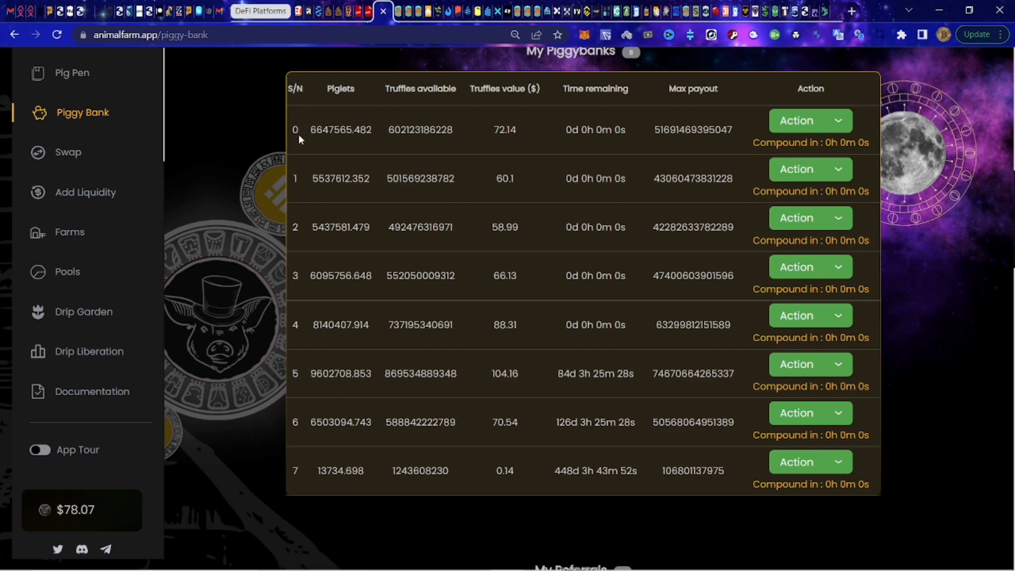
mouse_move(651, 215)
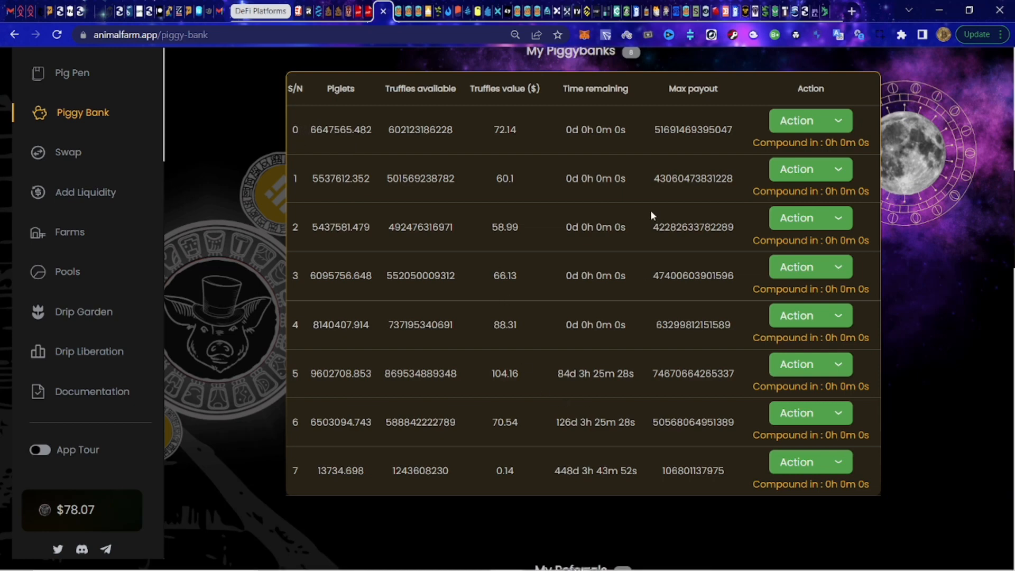
mouse_move(535, 343)
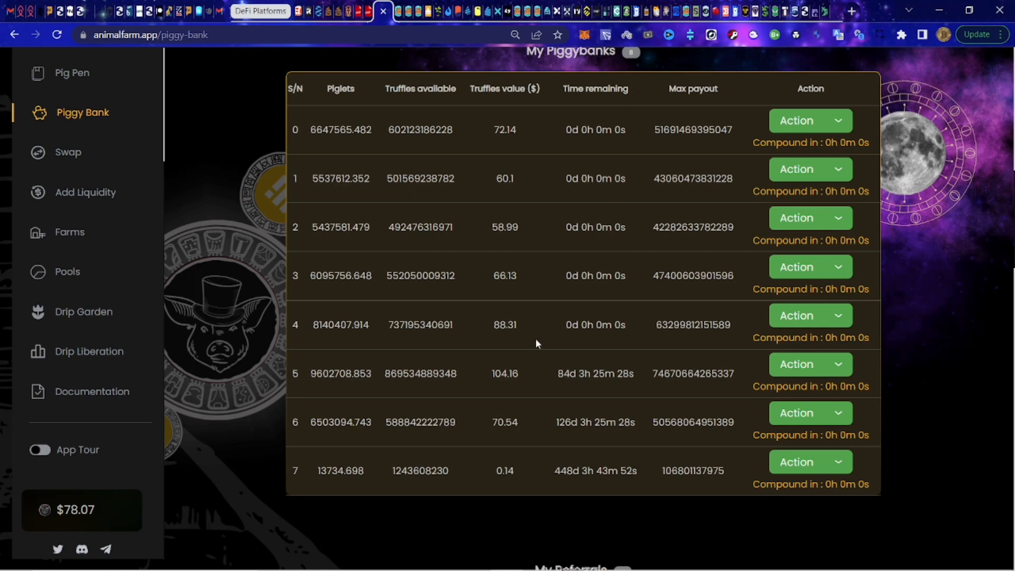
mouse_move(837, 127)
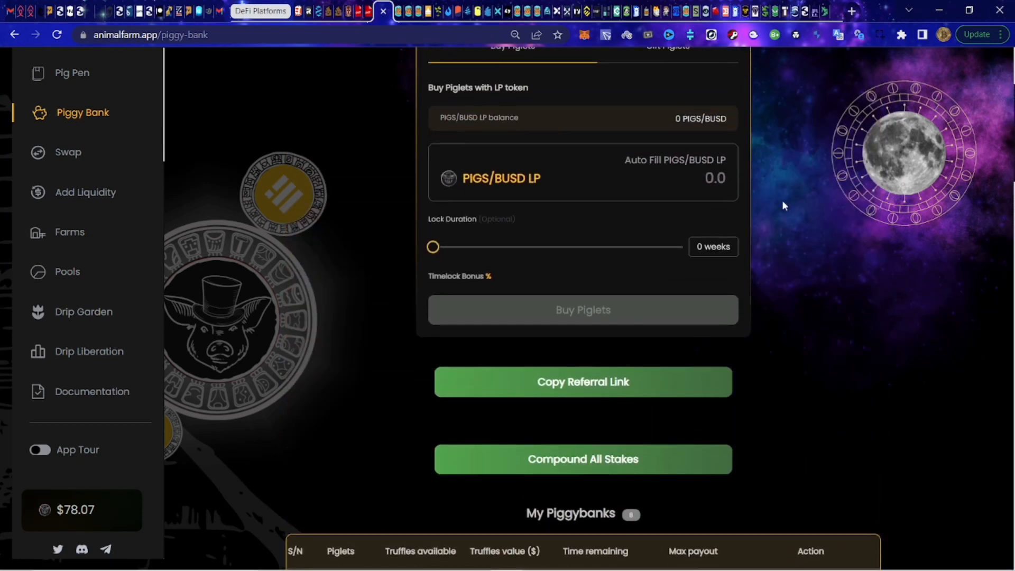
mouse_move(292, 314)
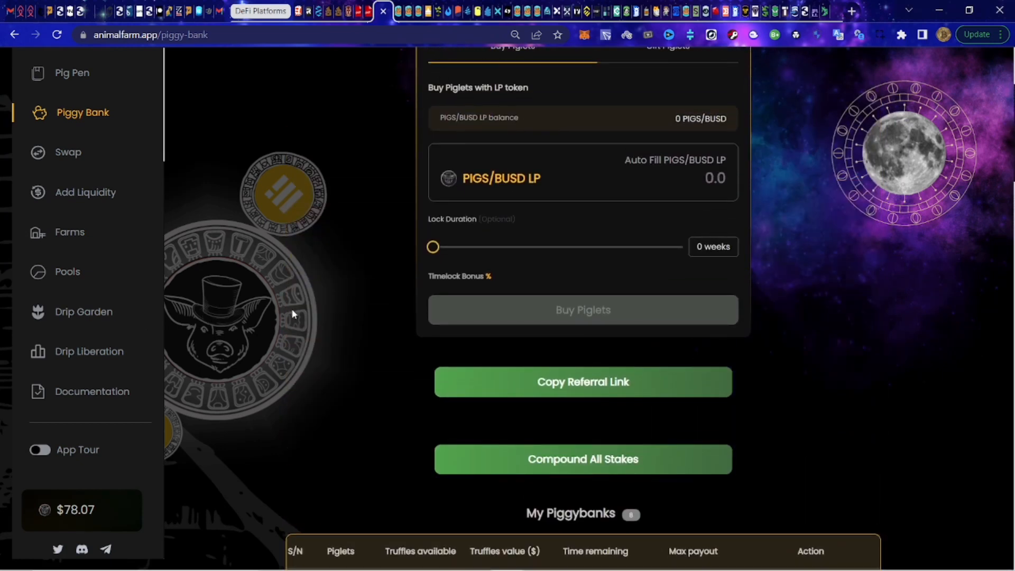
mouse_move(388, 107)
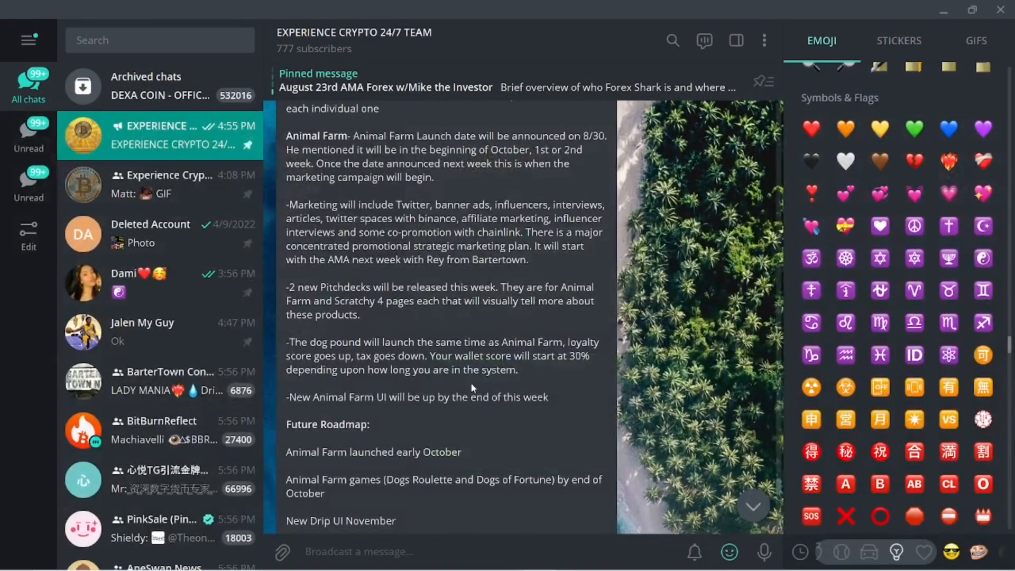
Scroll the pinned AMA summary to read the Future Roadmap and audience questions.
scroll(down, 3)
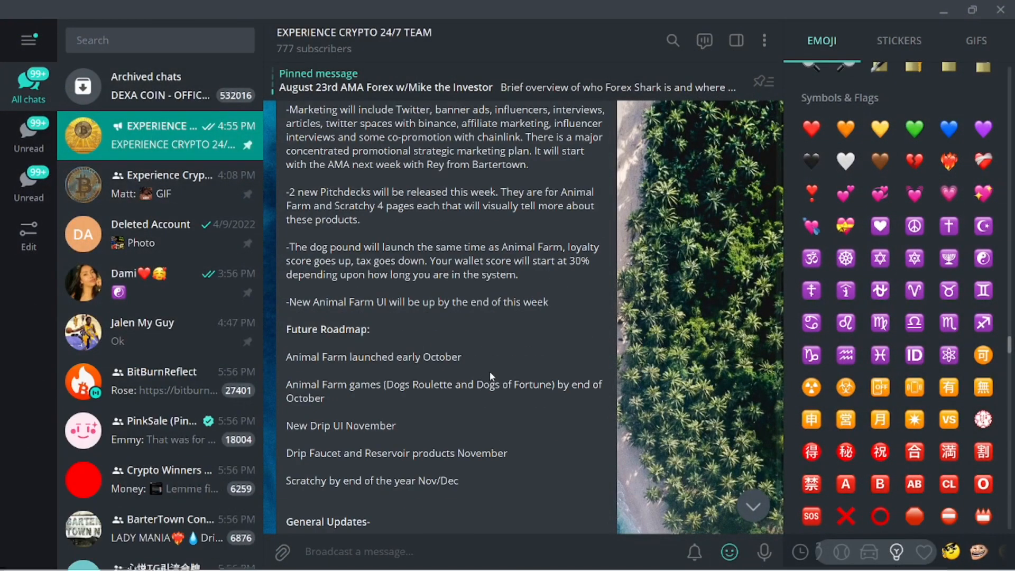
scroll(down, 3)
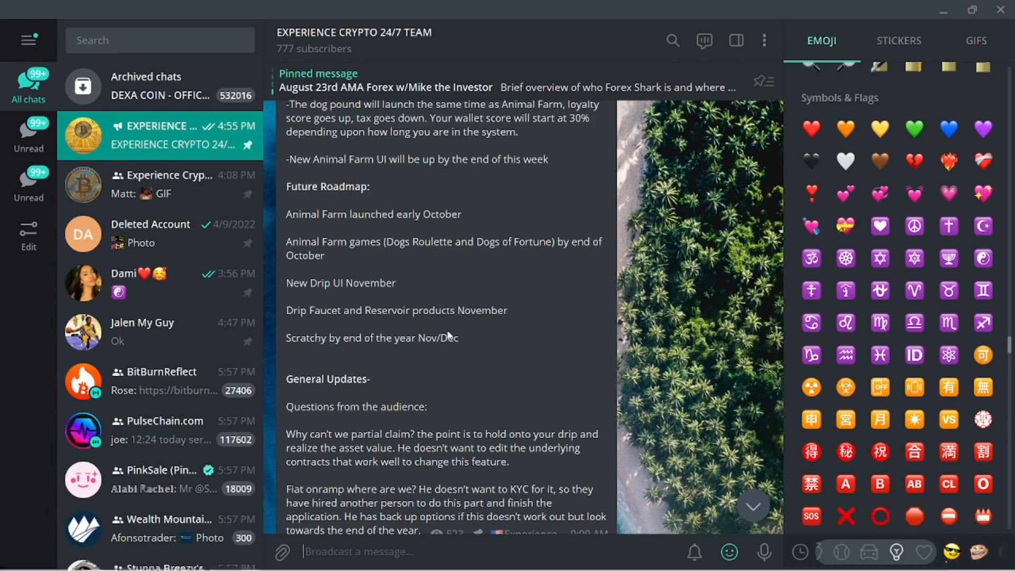
scroll(up, 3)
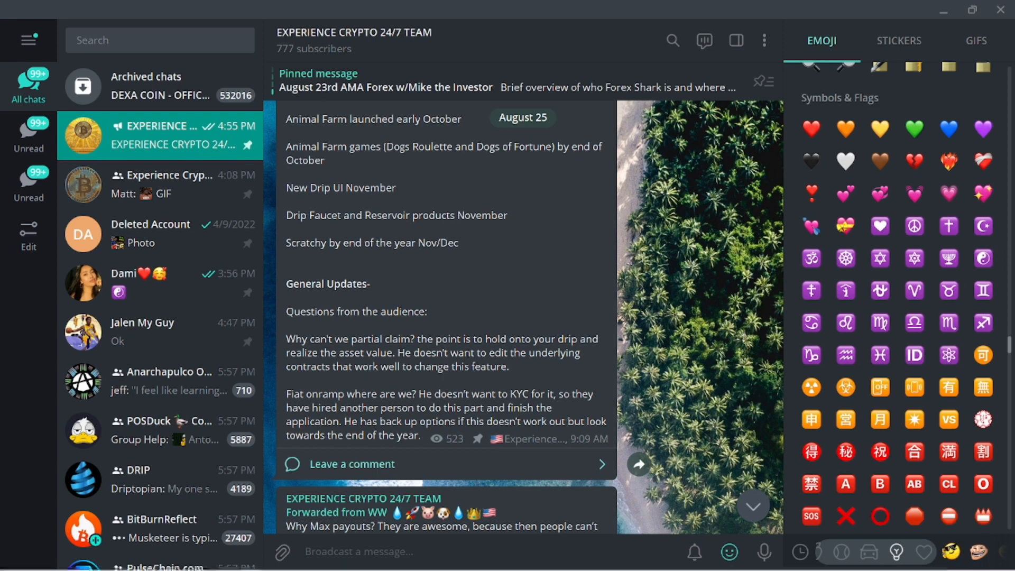
scroll(down, 3)
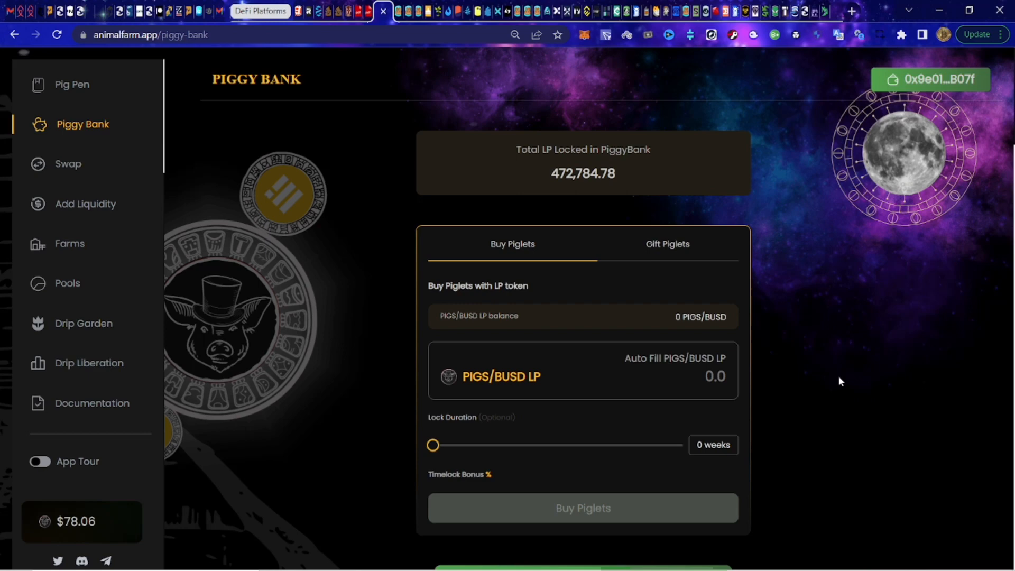
mouse_move(358, 205)
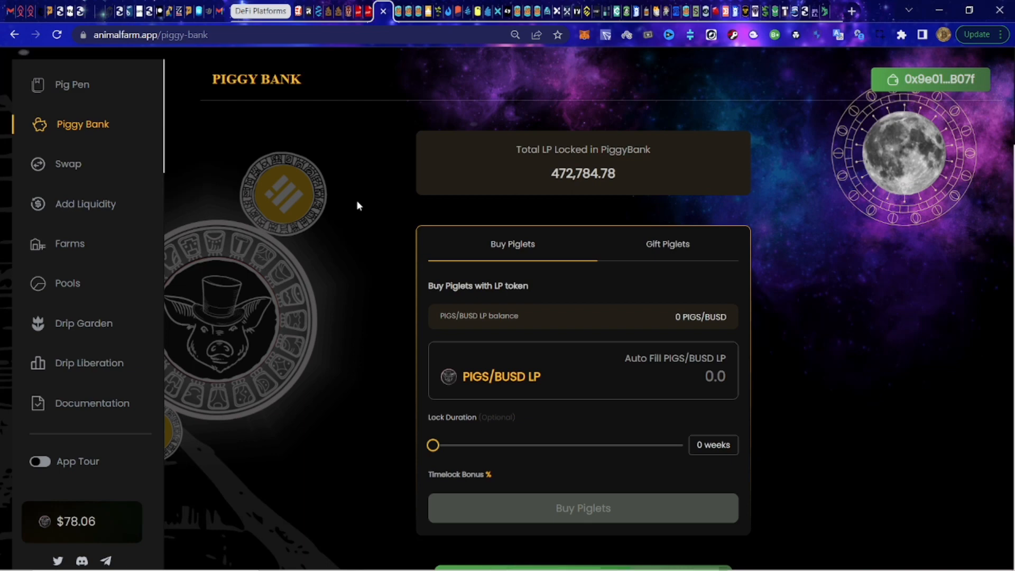
mouse_move(372, 367)
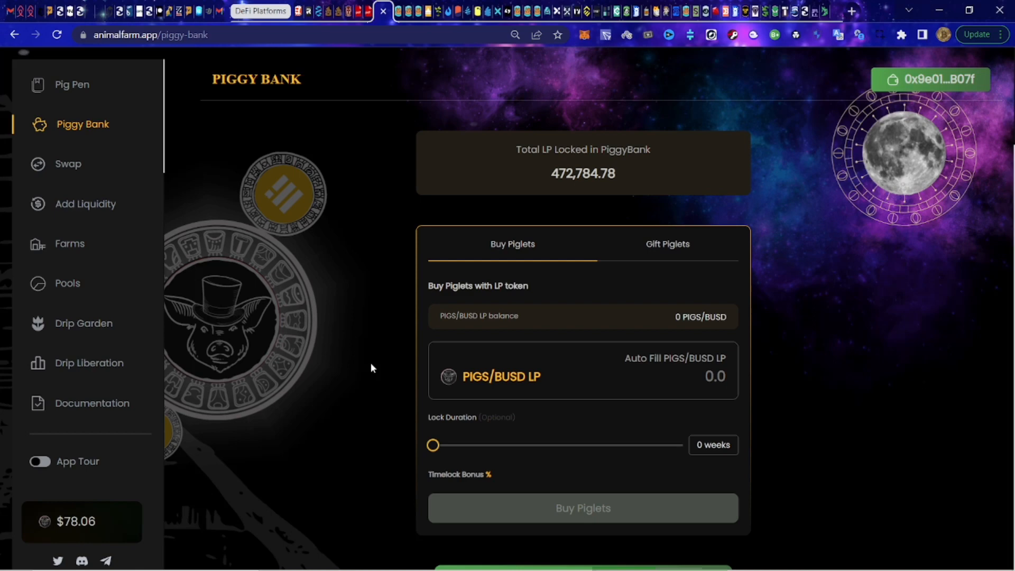
mouse_move(939, 241)
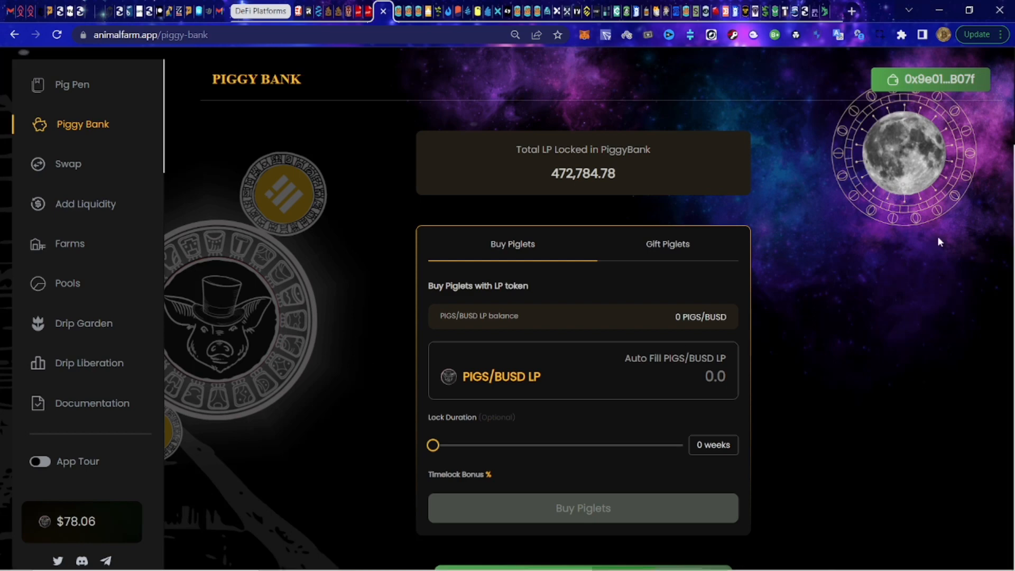
mouse_move(850, 359)
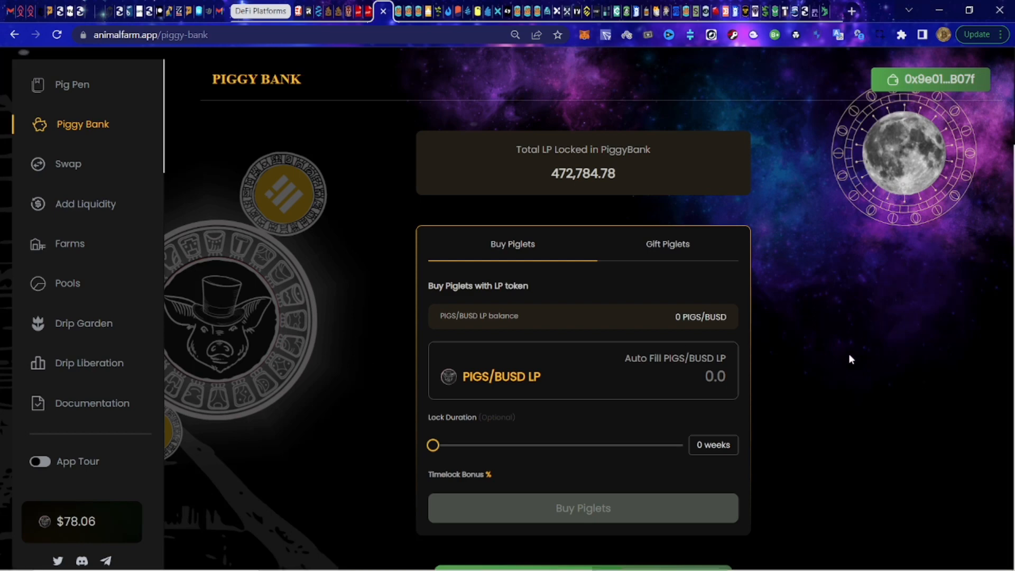
mouse_move(851, 369)
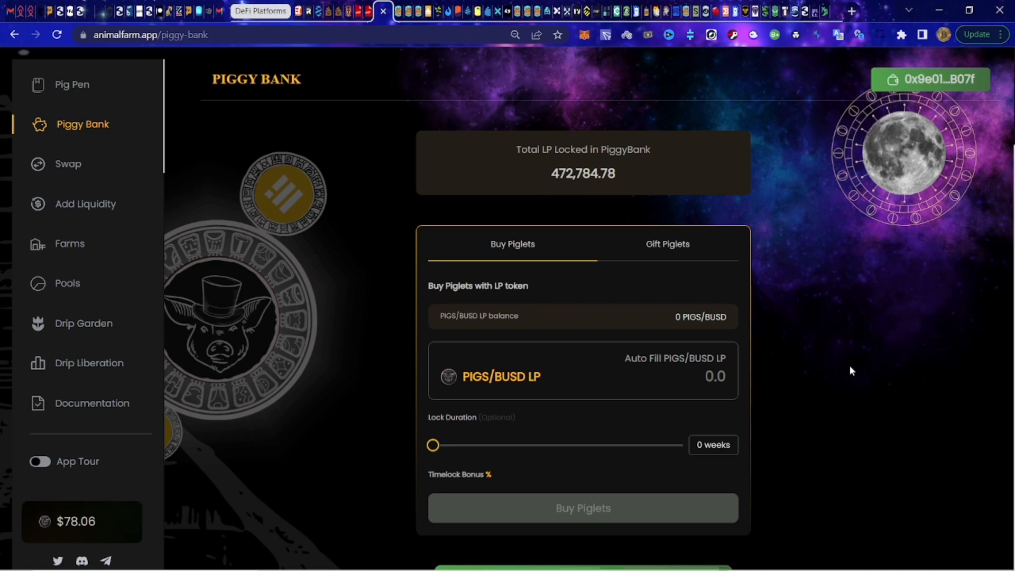
Scroll down slightly on the Piggy Bank buy-piglets form showing 472,784.78 LP locked.
scroll(down, 3)
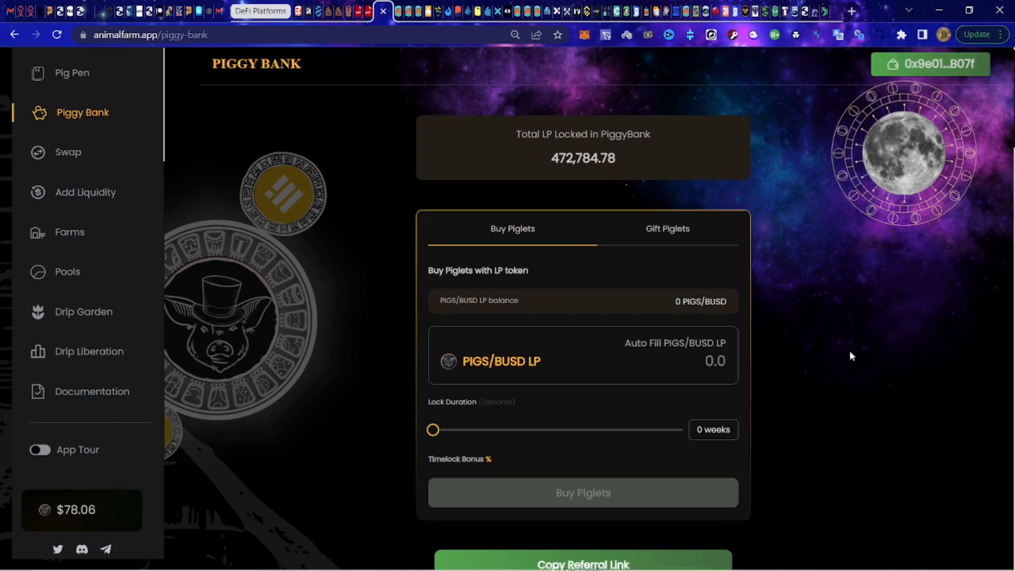
scroll(down, 3)
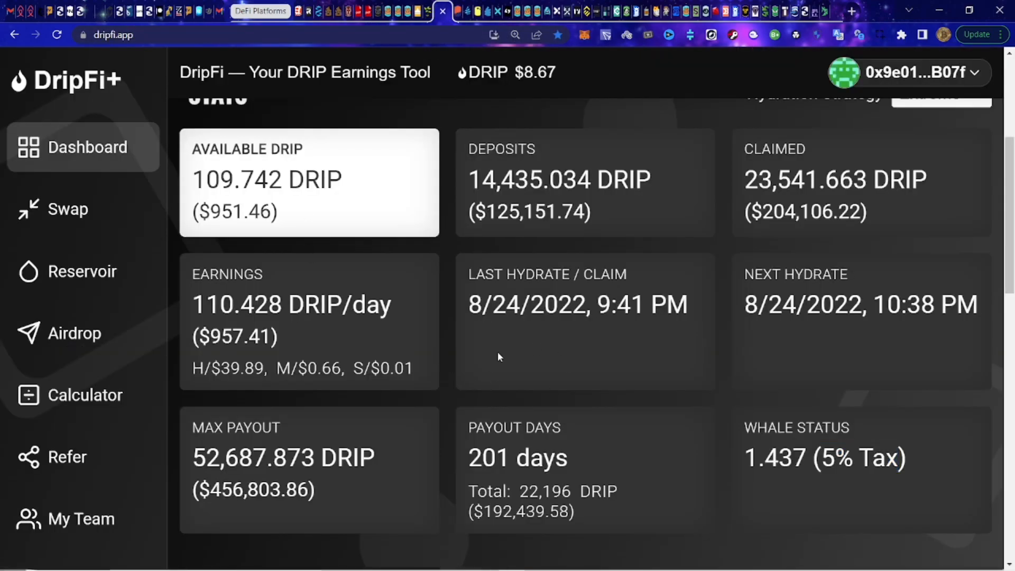
scroll(up, 3)
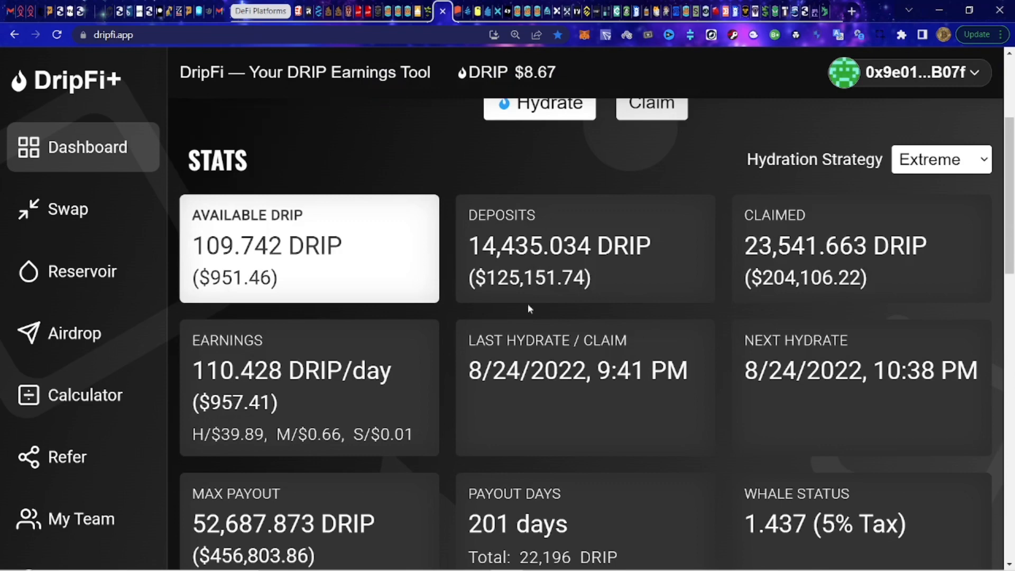
scroll(down, 3)
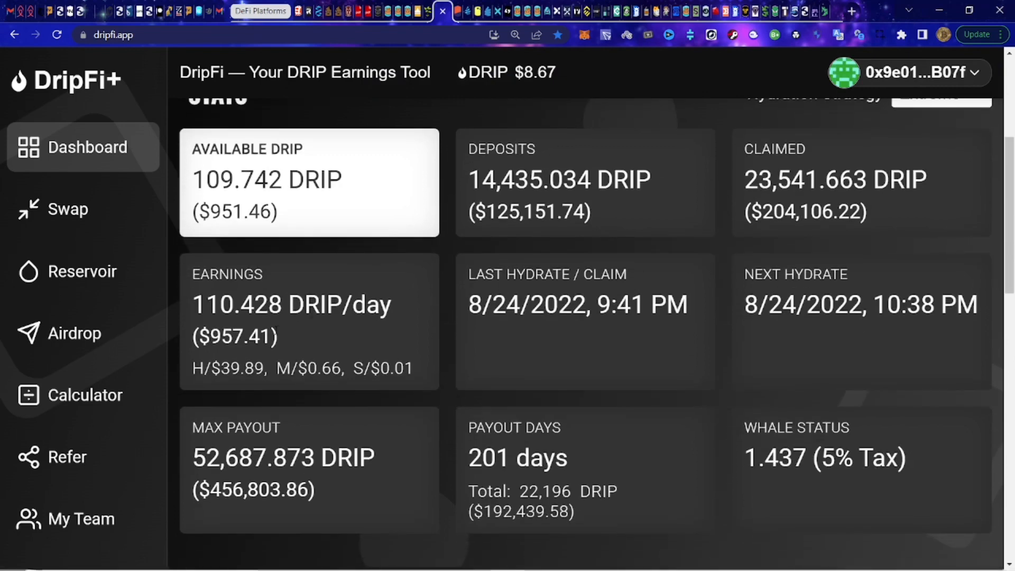
mouse_move(478, 353)
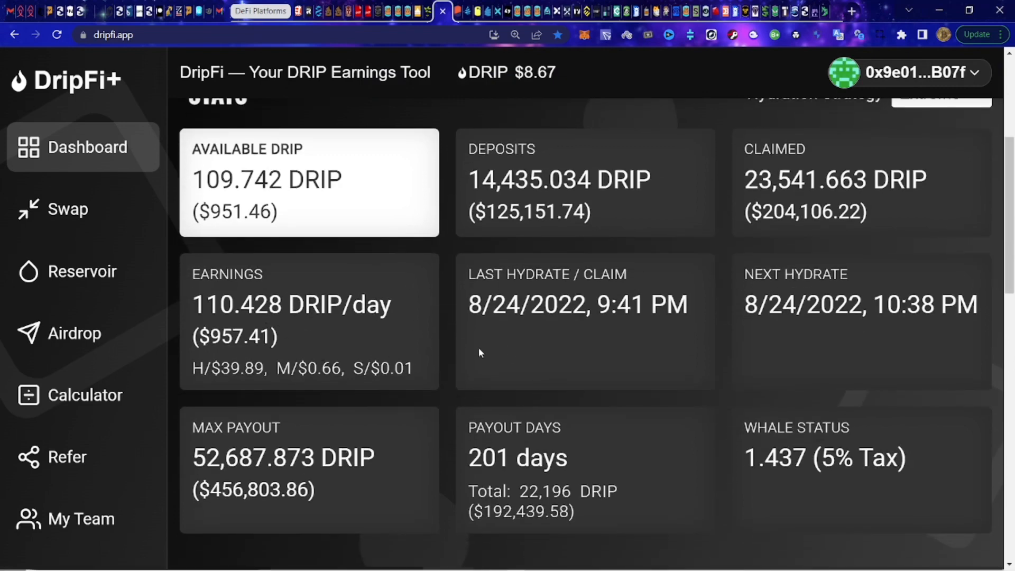
scroll(down, 3)
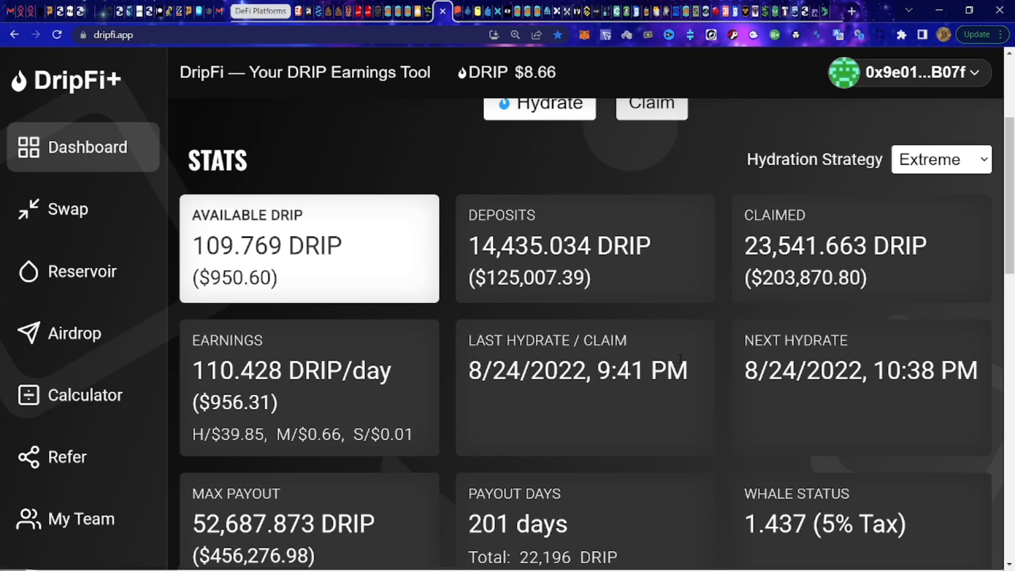
mouse_move(692, 328)
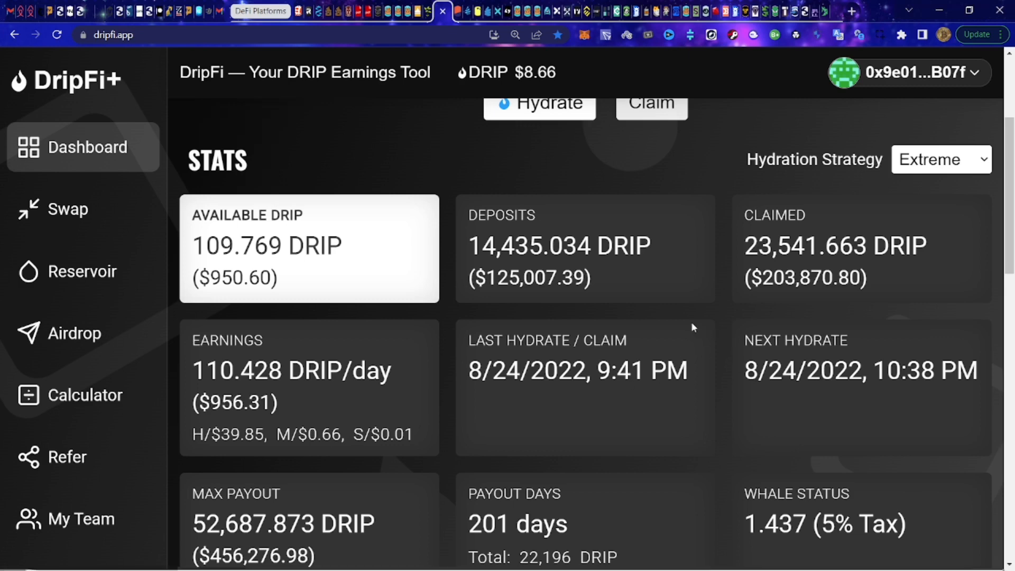
mouse_move(477, 306)
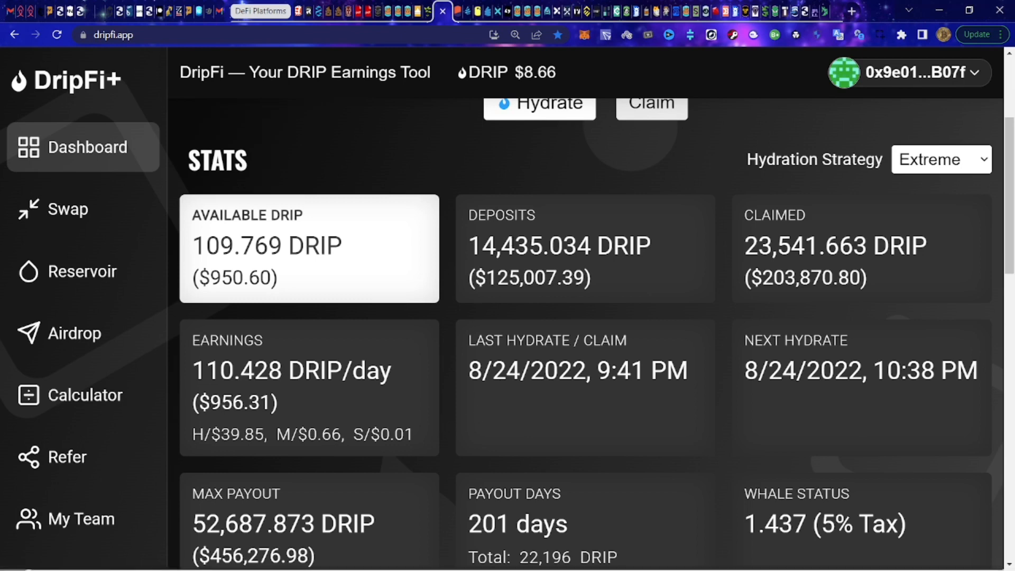
mouse_move(440, 168)
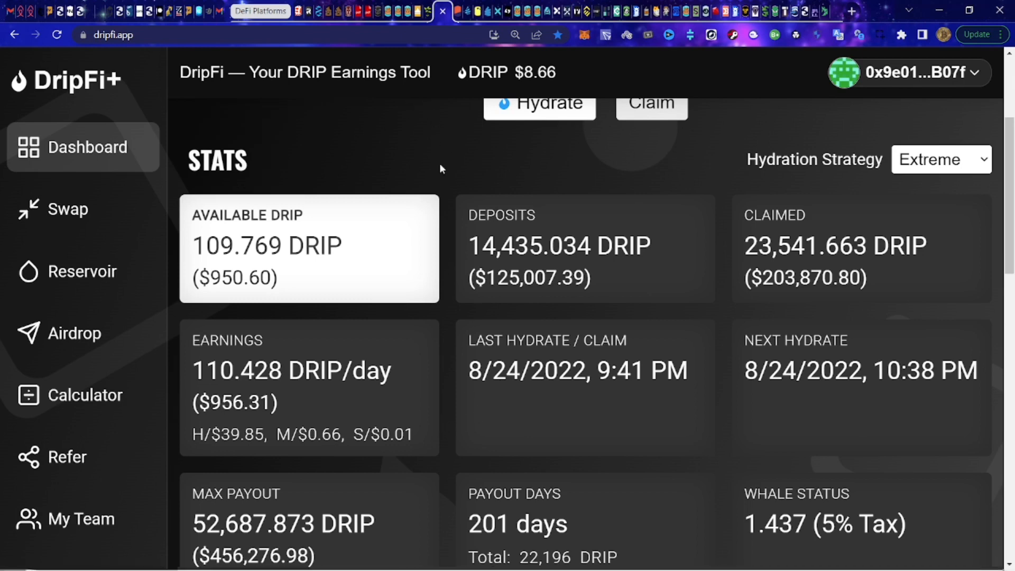
mouse_move(382, 169)
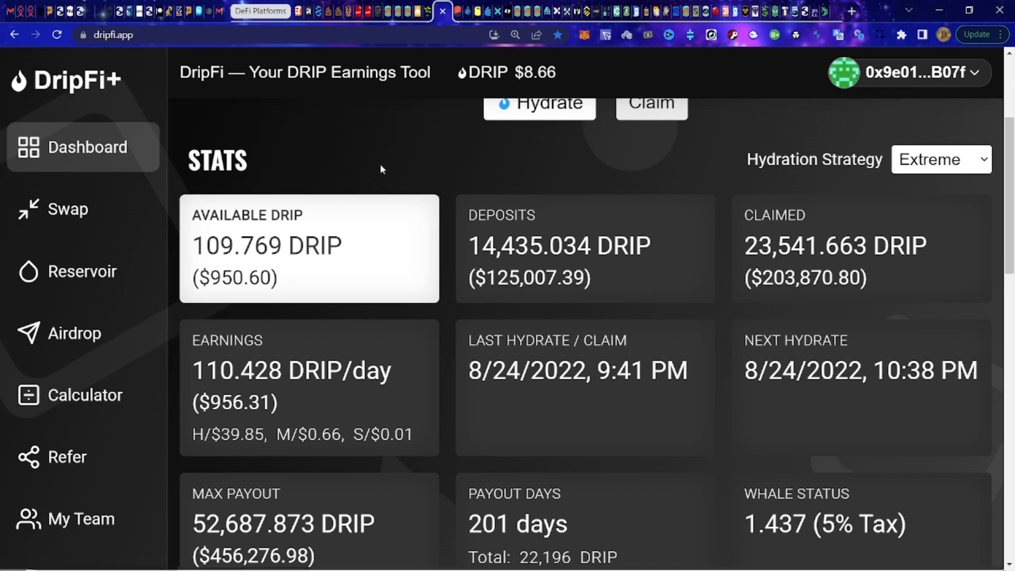
mouse_move(89, 191)
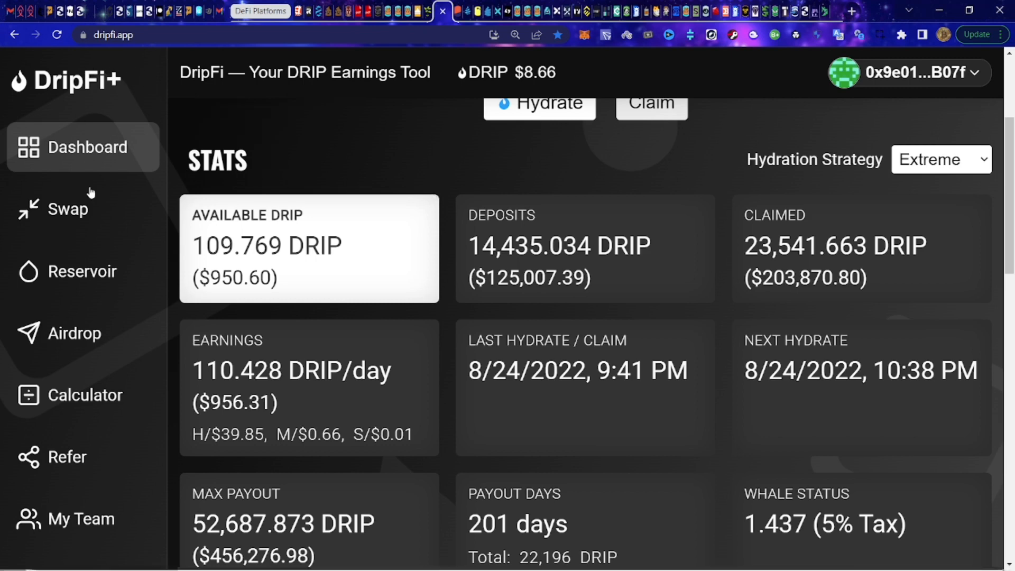
mouse_move(49, 87)
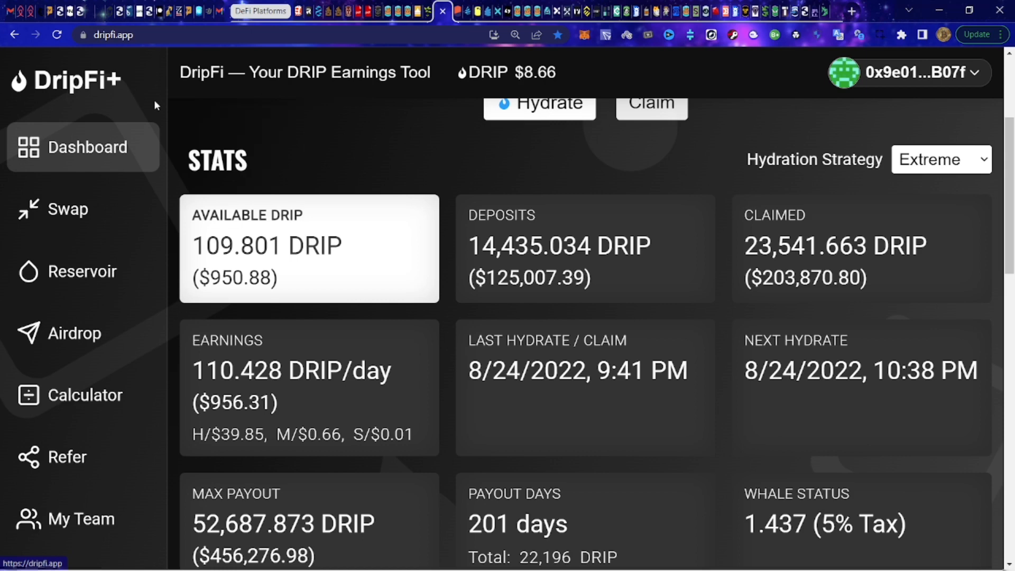
mouse_move(76, 237)
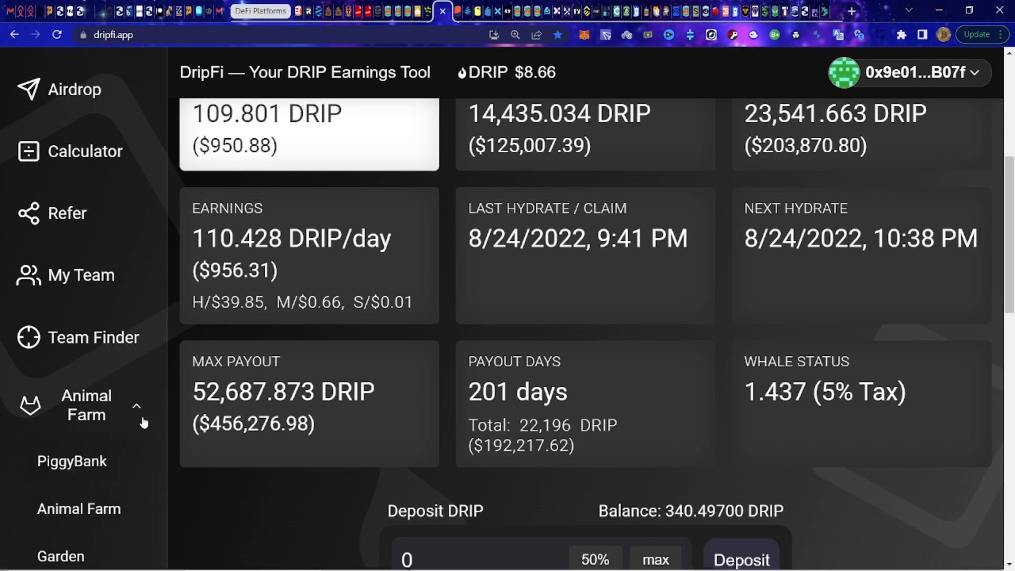
Scroll down the DripFi+ dashboard to reveal the deposit form with 340.497 DRIP balance.
scroll(down, 3)
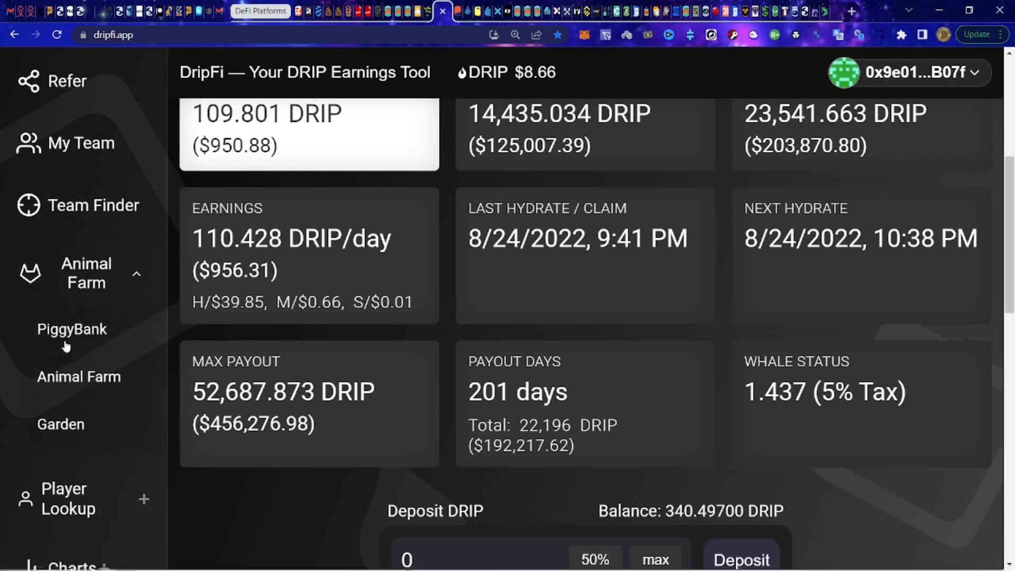
mouse_move(78, 375)
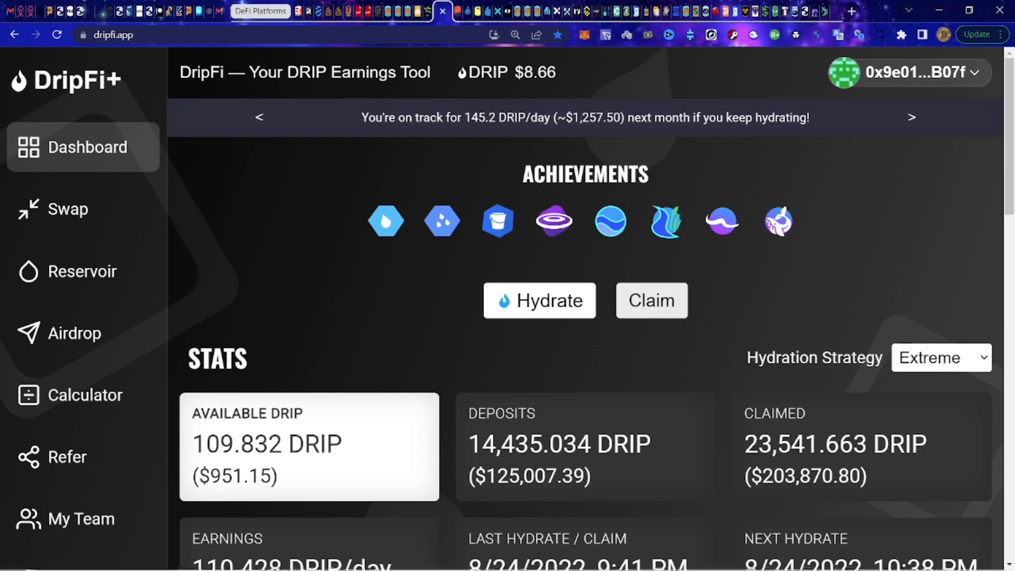
mouse_move(703, 361)
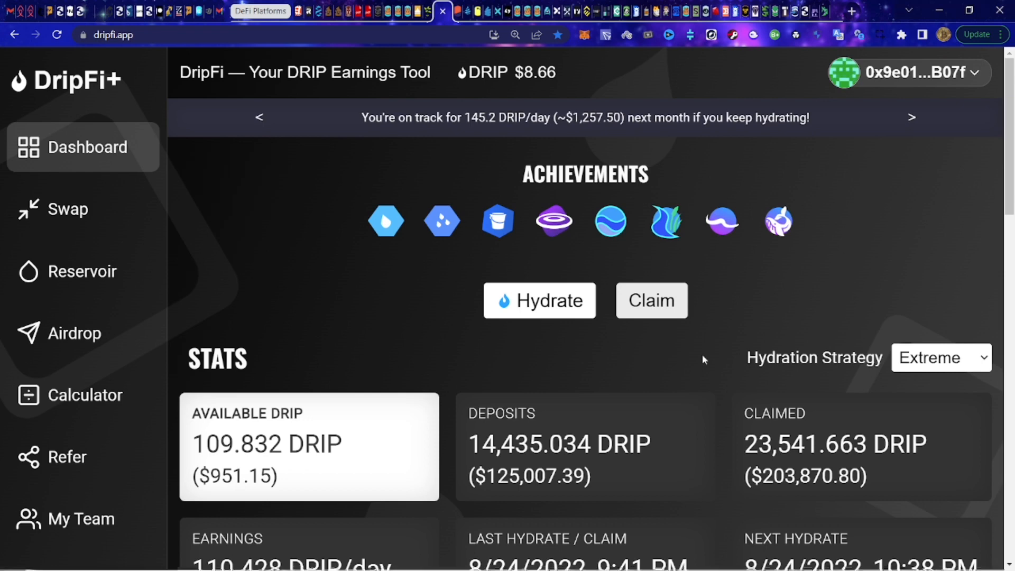
mouse_move(719, 418)
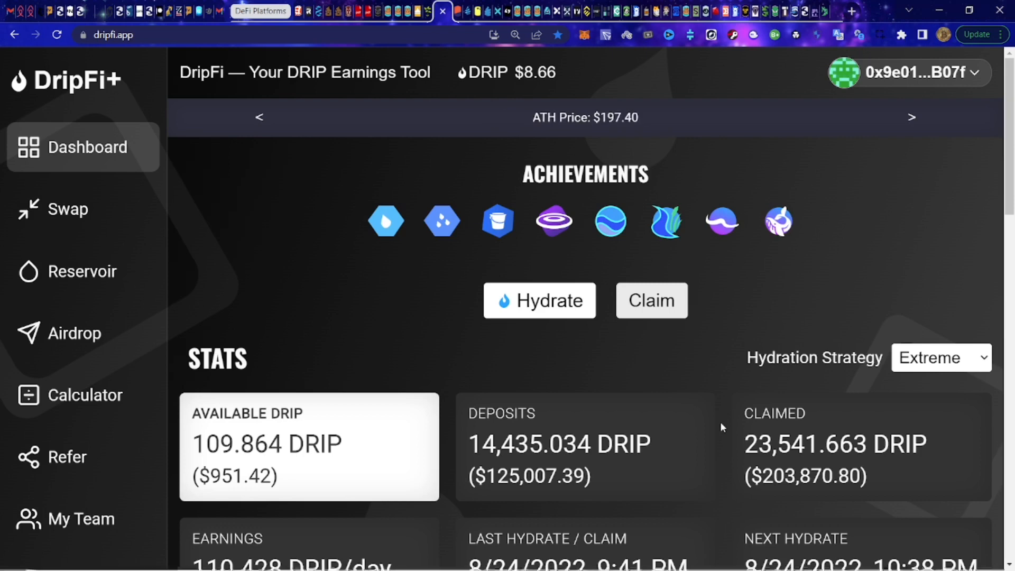
mouse_move(724, 488)
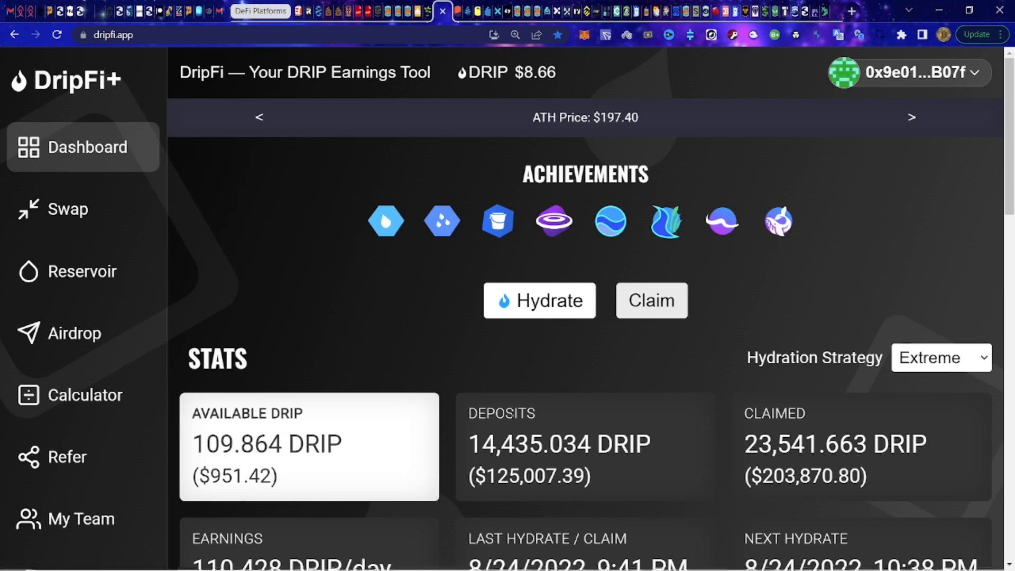
mouse_move(384, 289)
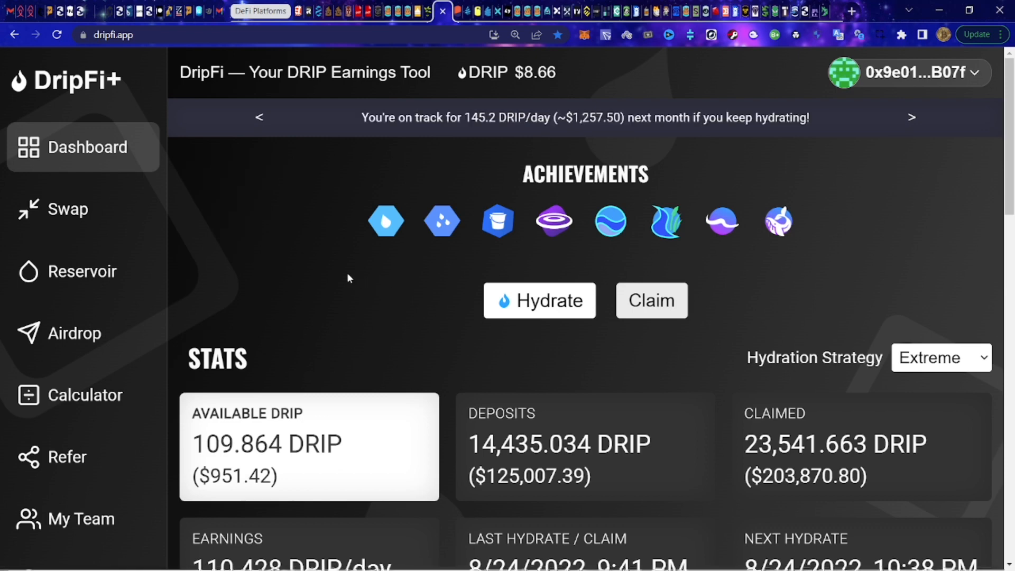
mouse_move(343, 258)
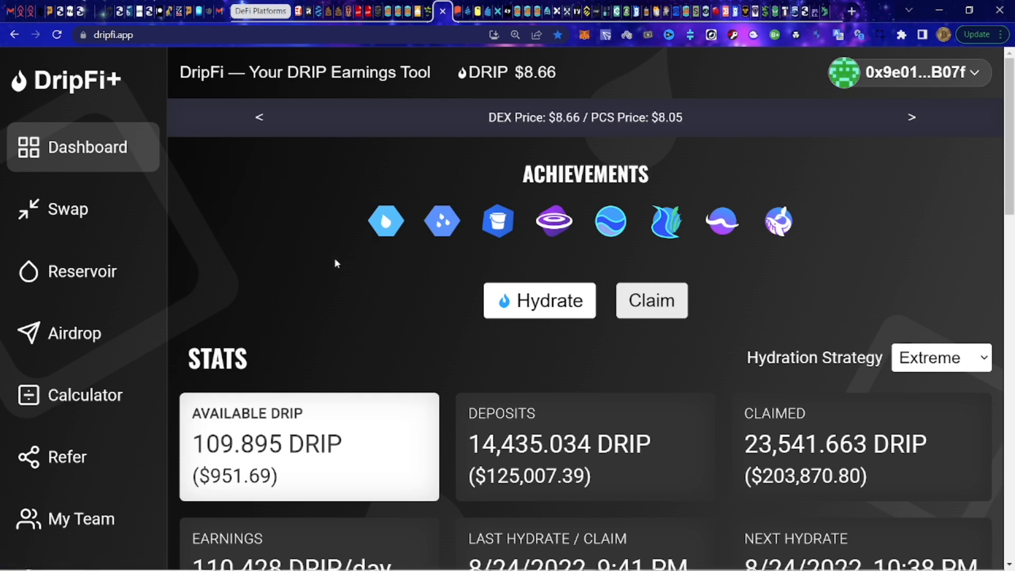
mouse_move(403, 505)
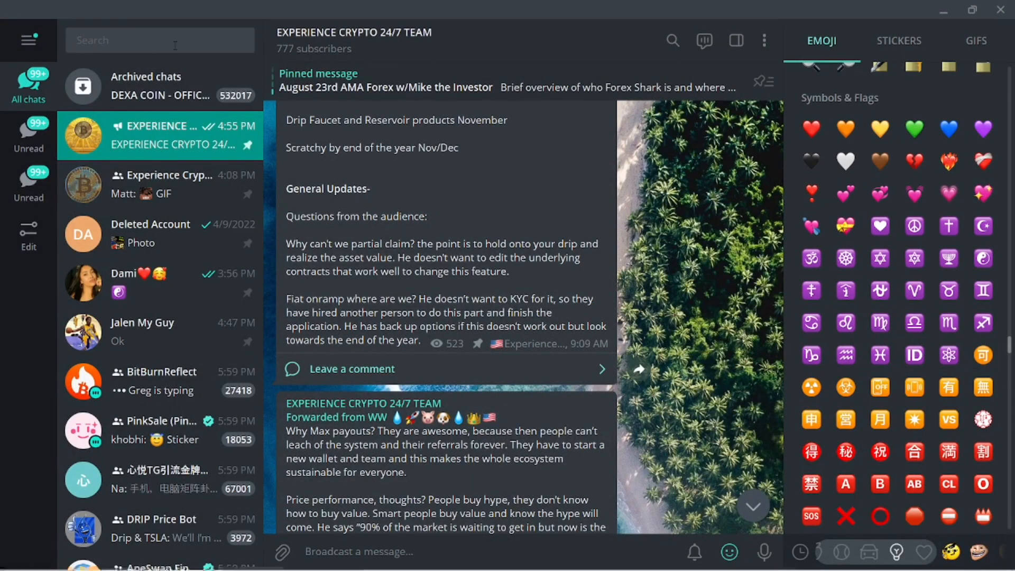
Clear the mistaken 'test' chat search and search for 'drip' instead.
text(test)
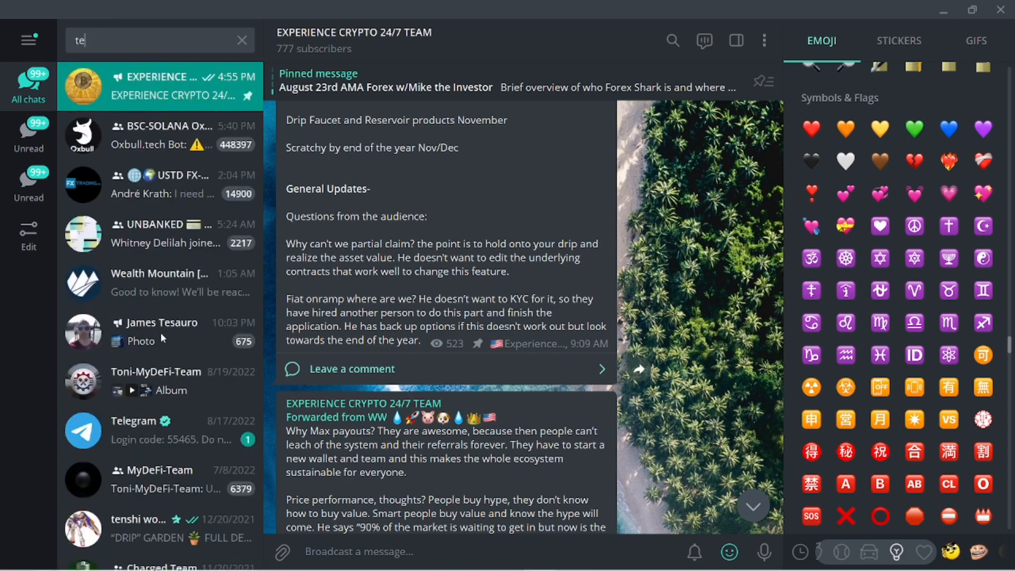
click(242, 40)
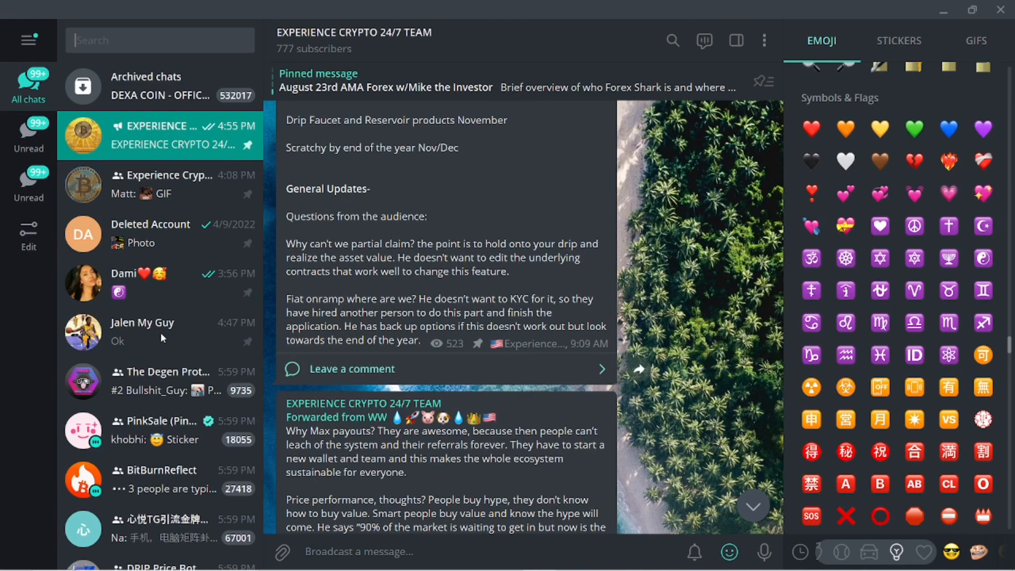
text(drip)
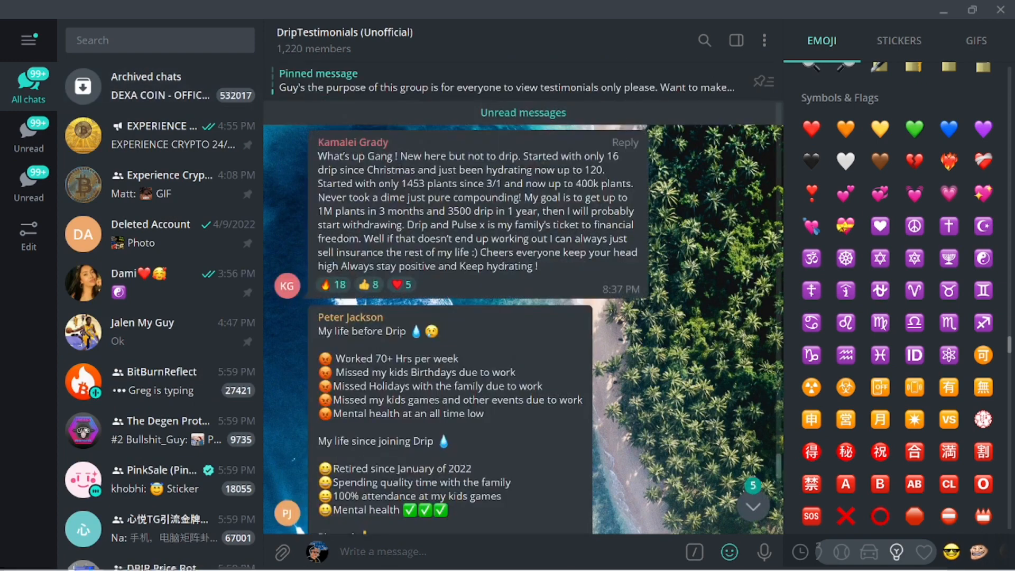
Scroll the DripTestimonials history to the pinned rules and August 15–16 posts.
scroll(down, 3)
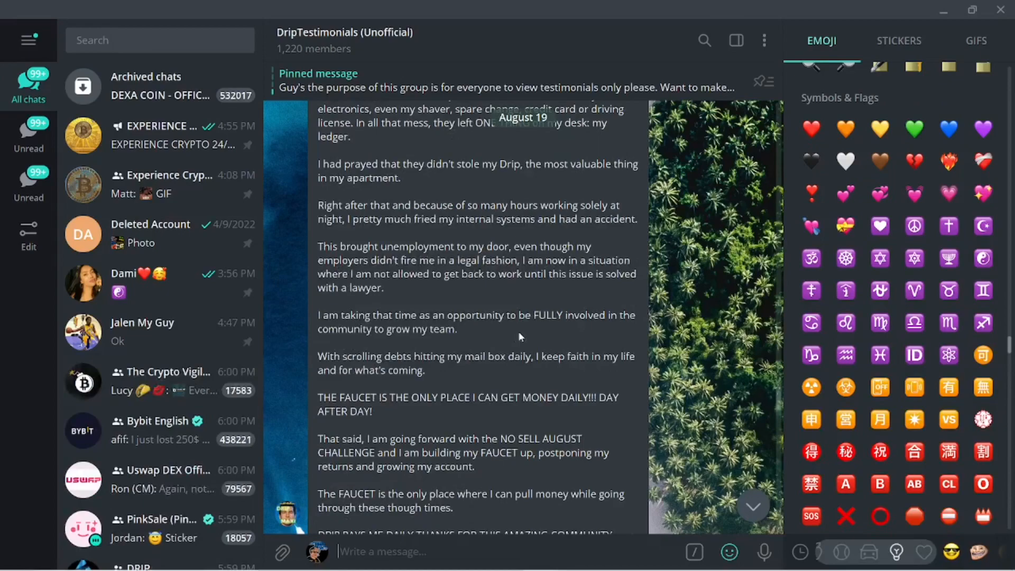
scroll(down, 3)
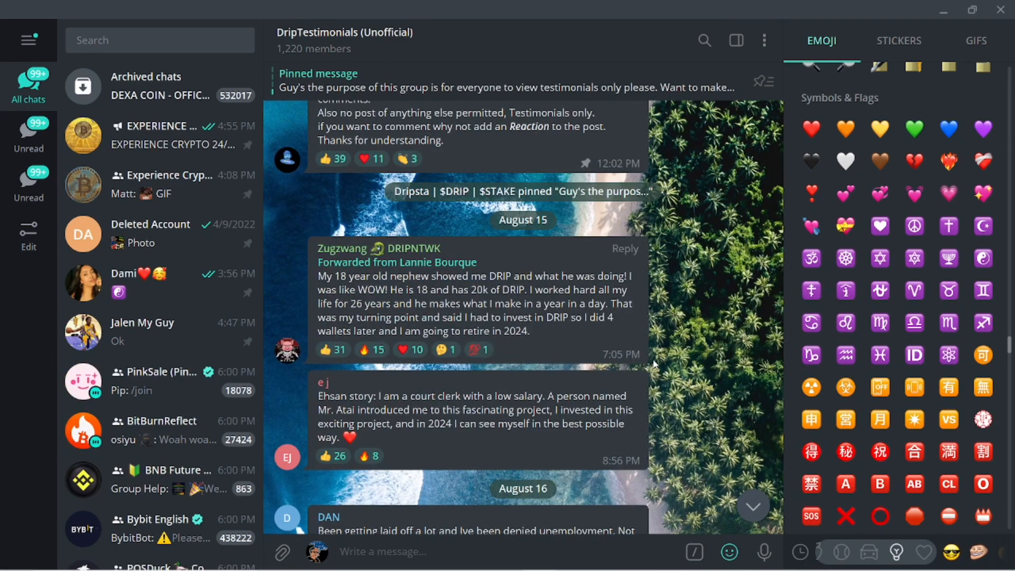
scroll(down, 3)
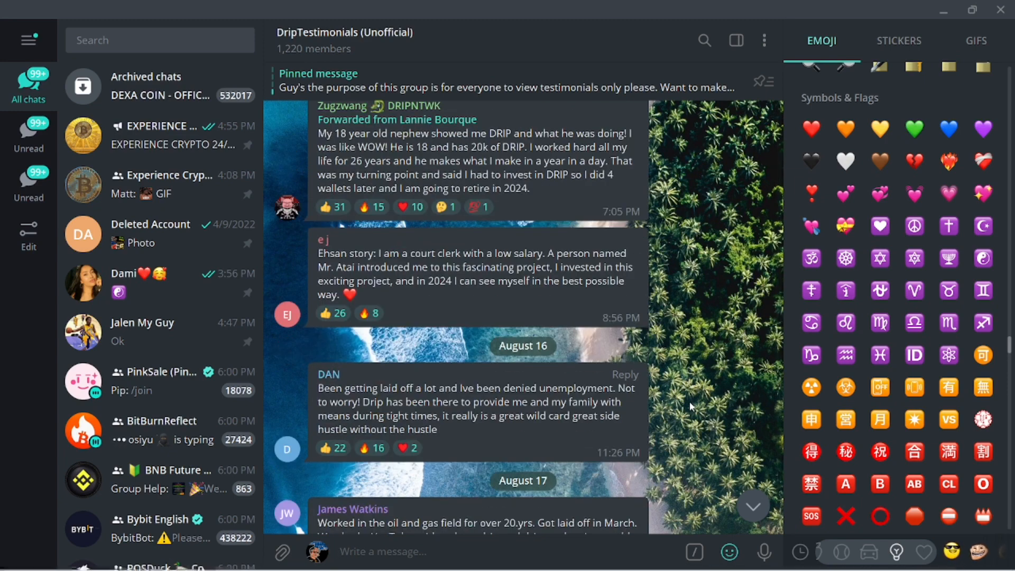
scroll(down, 3)
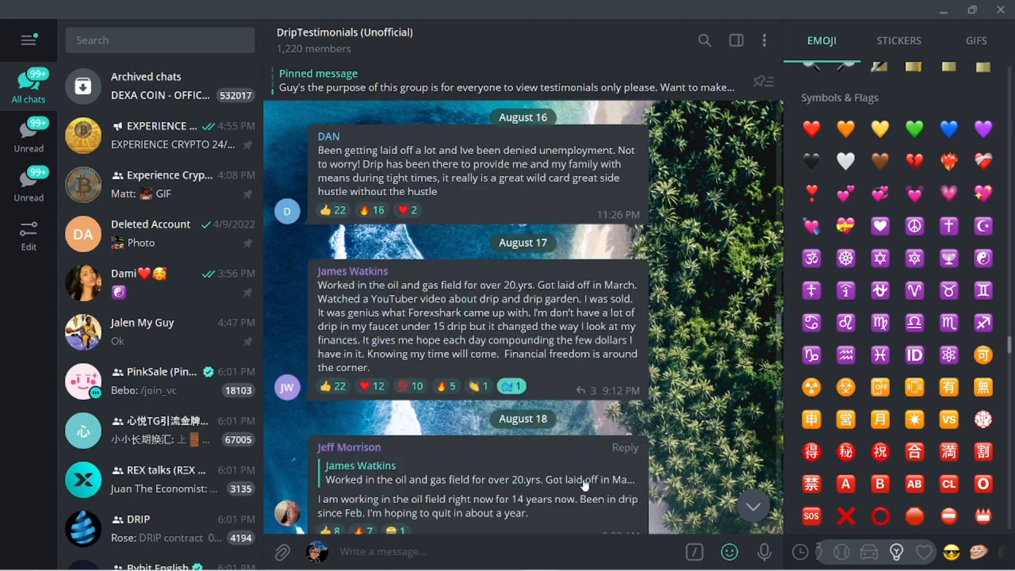
scroll(down, 3)
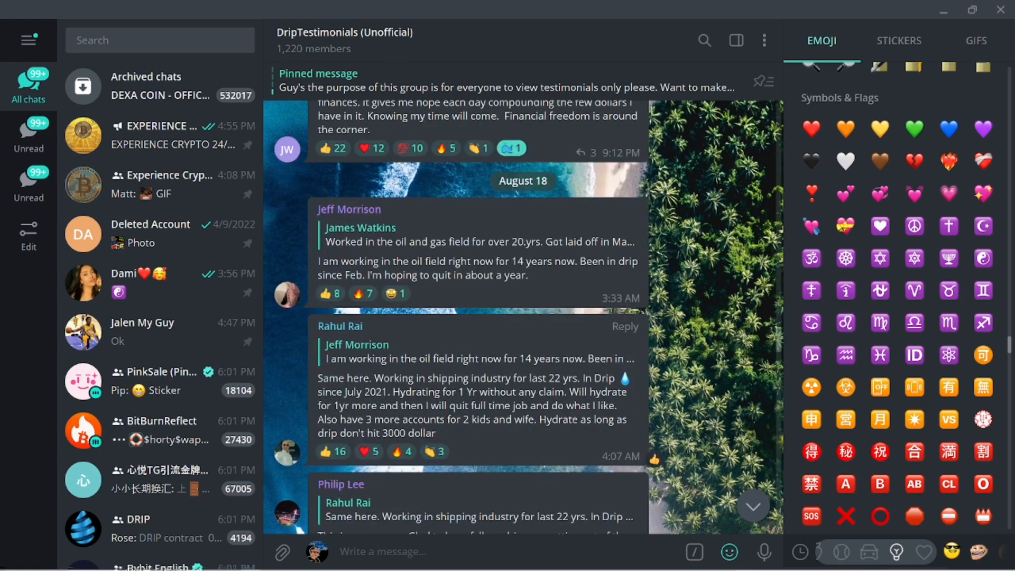
scroll(down, 3)
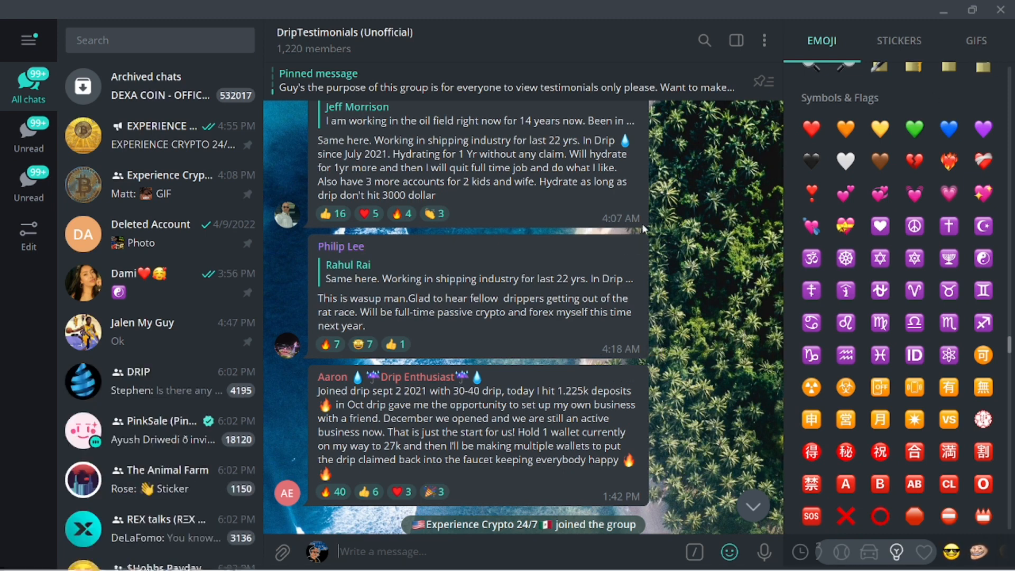
mouse_move(625, 246)
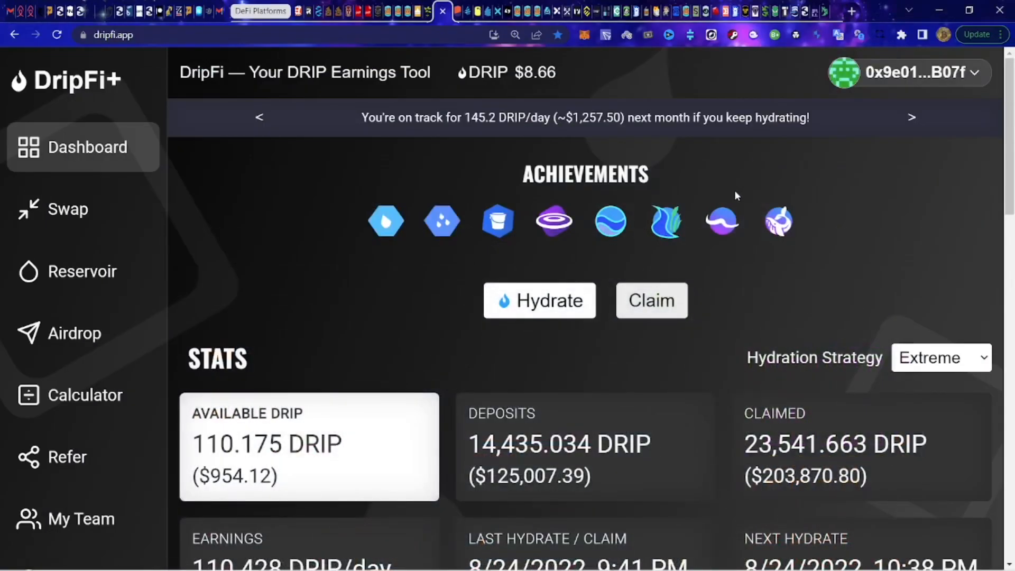
mouse_move(496, 221)
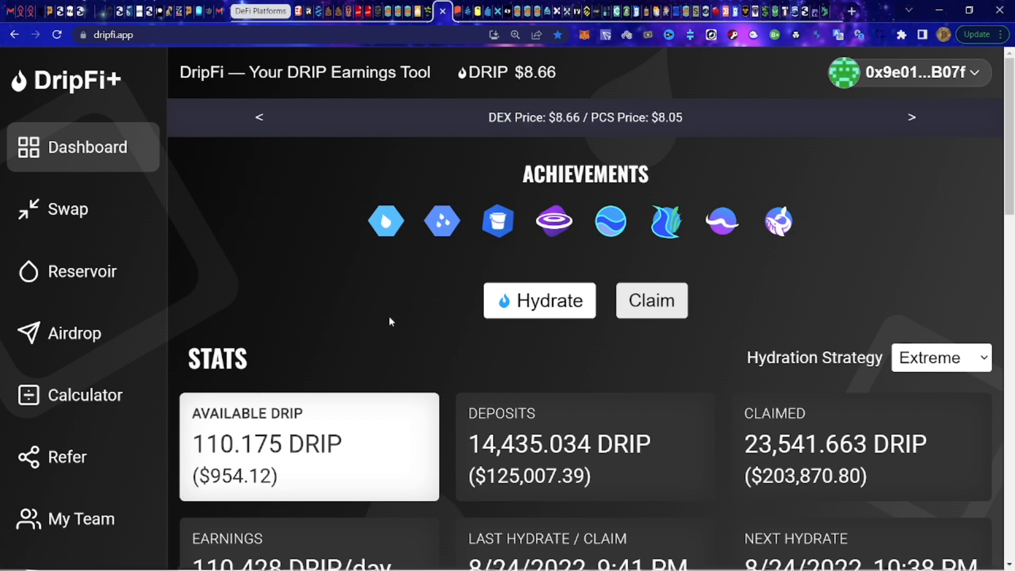
mouse_move(105, 83)
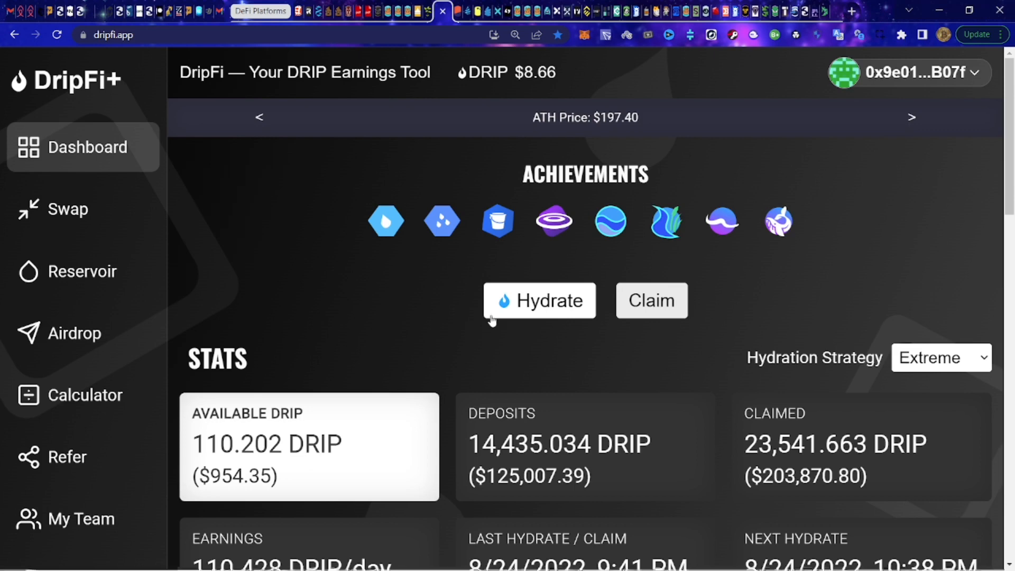
mouse_move(498, 291)
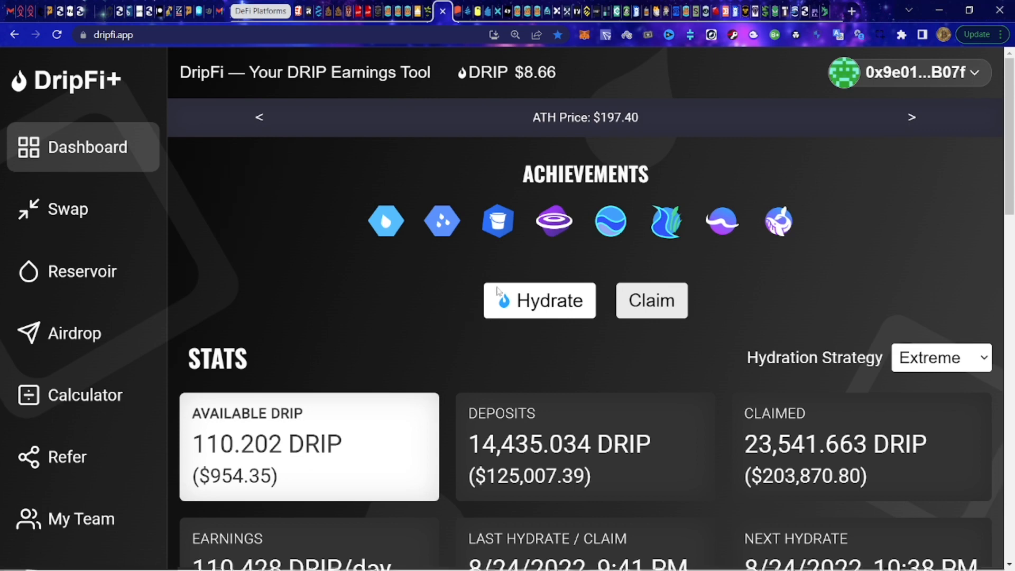
mouse_move(766, 293)
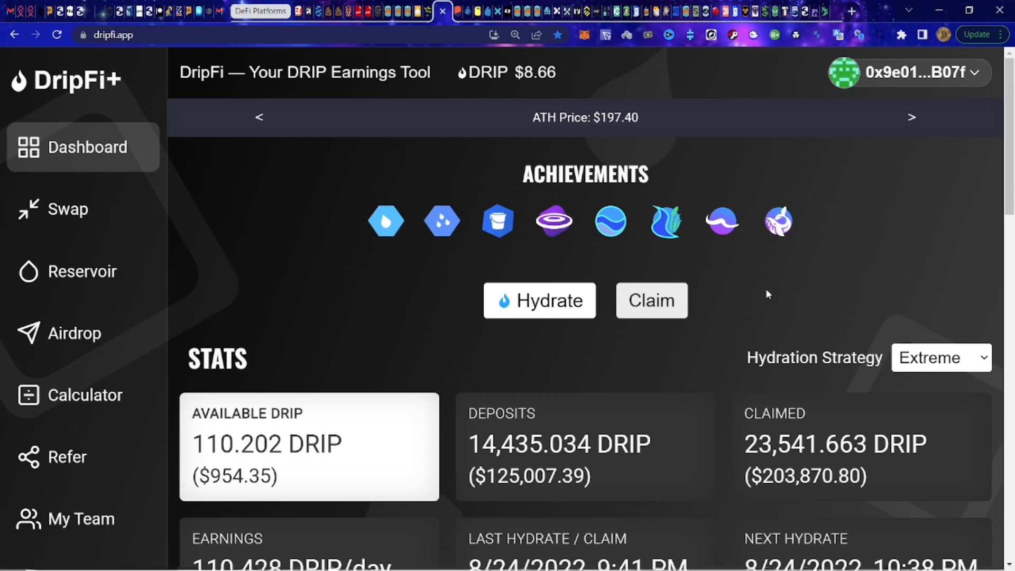